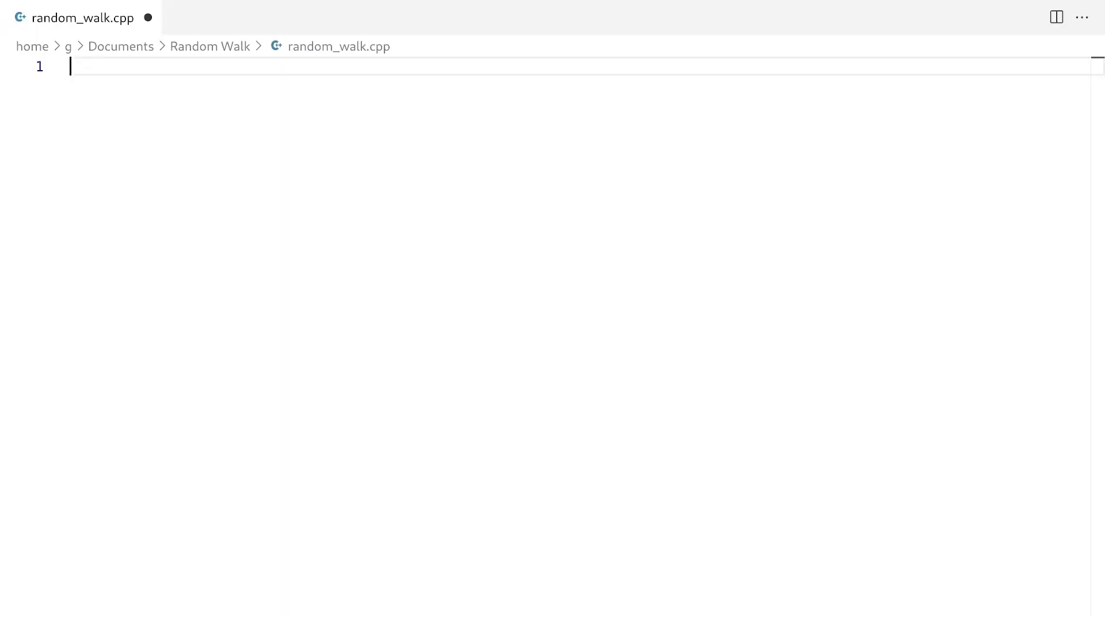
- Include SDL2/SDL.h and random, then declare window and renderer pointers and call SDL_CreateWindowAndRenderer in main
{"action": "type", "text": "#include <SDL2/SDL.h>"}
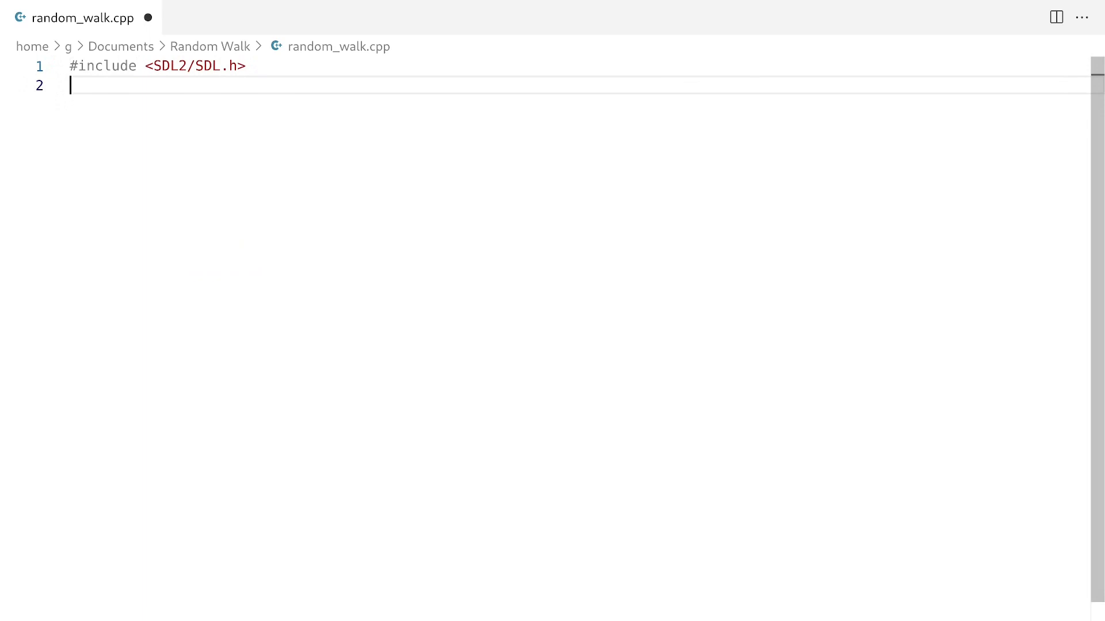
{"action": "type", "text": "#include <random>"}
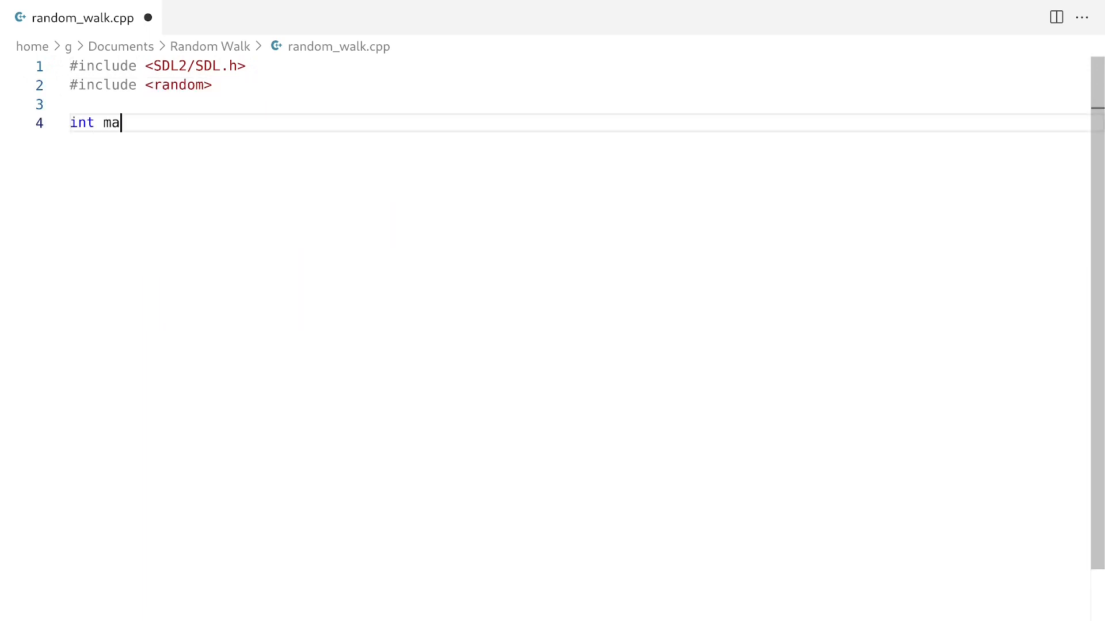
{"action": "type", "text": "in()"}
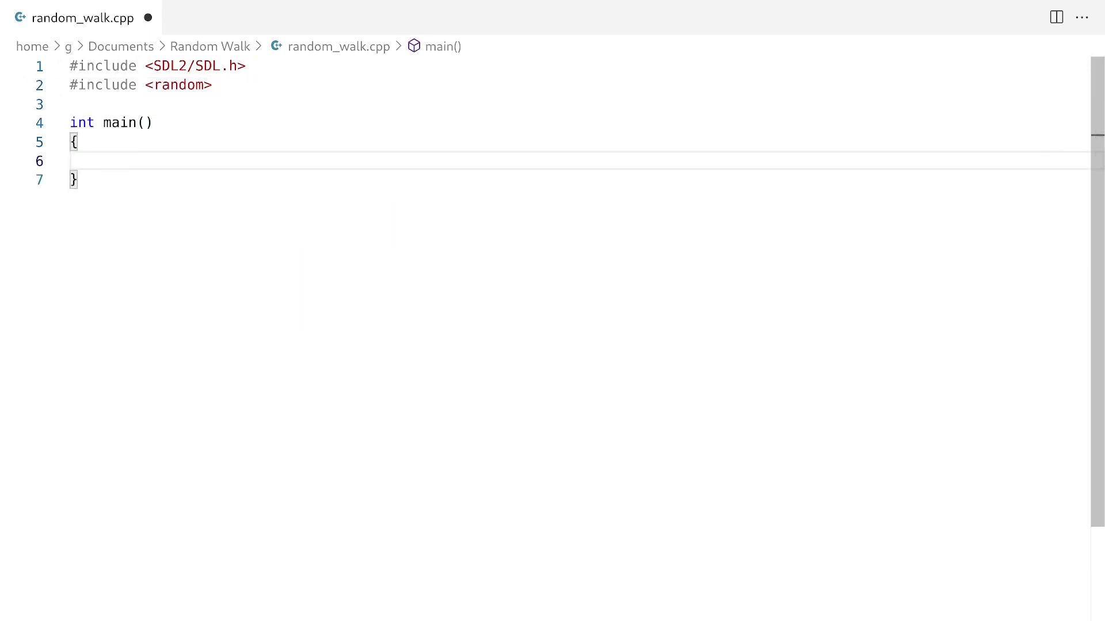
{"action": "type", "text": "SDL_Window* window = nullptr;"}
{"action": "type", "text": "SDL_Renderer"}
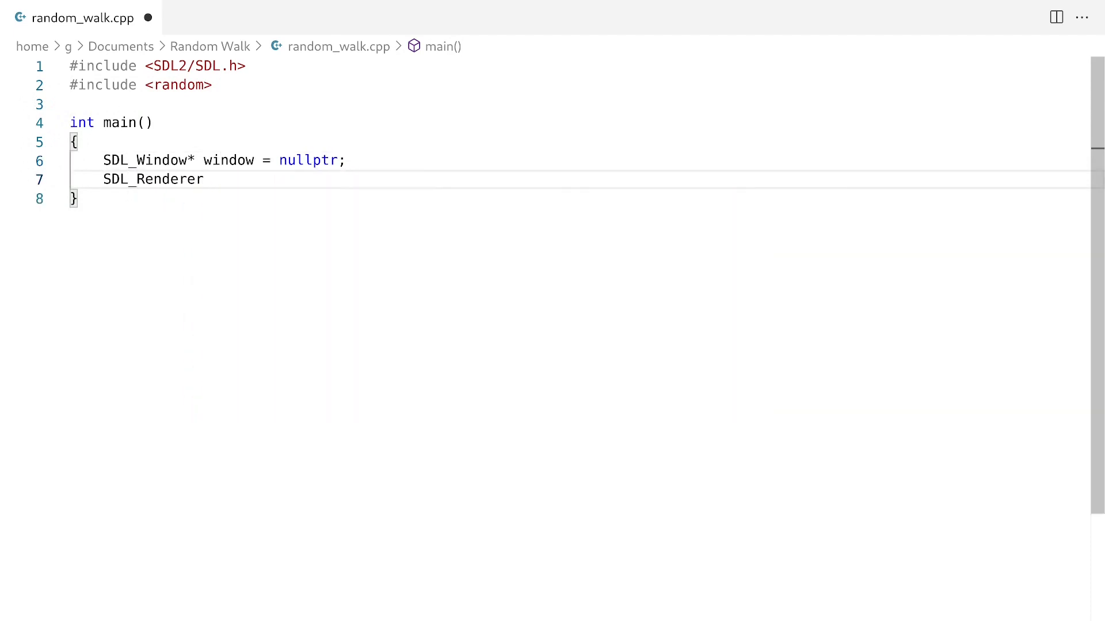
{"action": "type", "text": "* renderer = nullptr;"}
{"action": "type", "text": "SDL_CreateWindowAndRenderer(50 * 20, 50 * 20, 0, "}
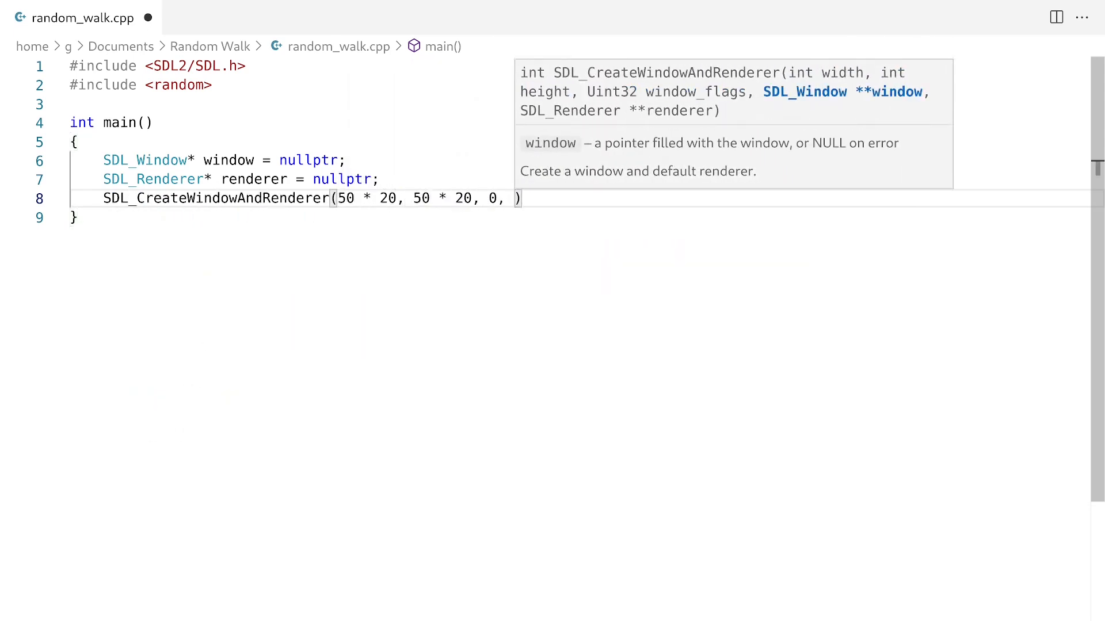
{"action": "type", "text": "&window, &renderer);"}
{"action": "type", "text": "SDL_RenderSetScale(renderer,20,20);"}
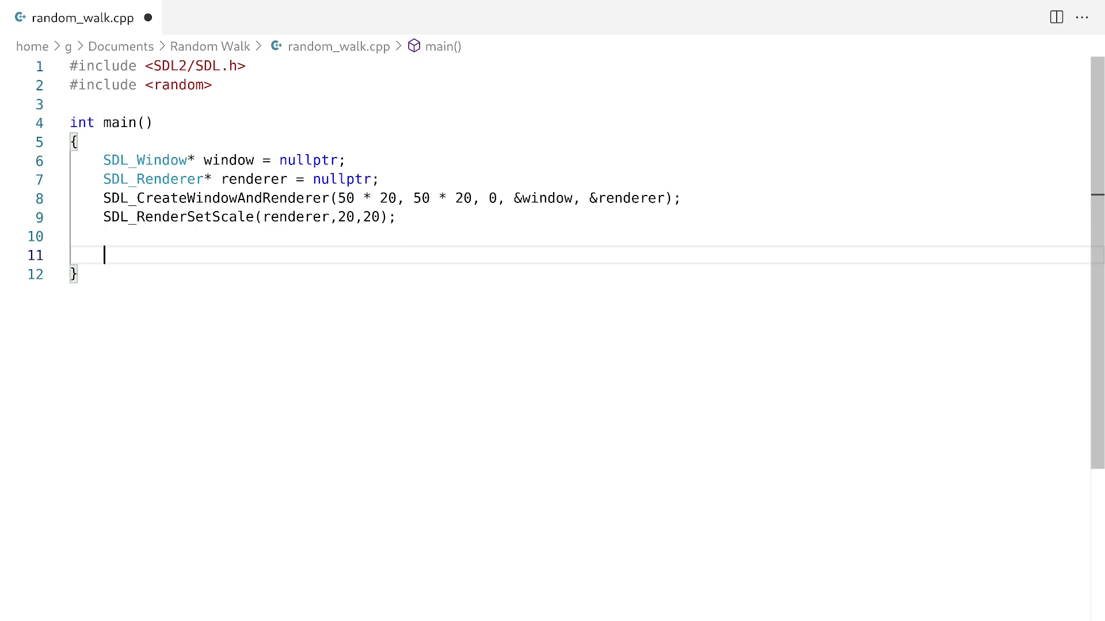
- Scale the renderer by 20 and declare int x = 25 and int y = 25
{"action": "type", "text": "int x"}
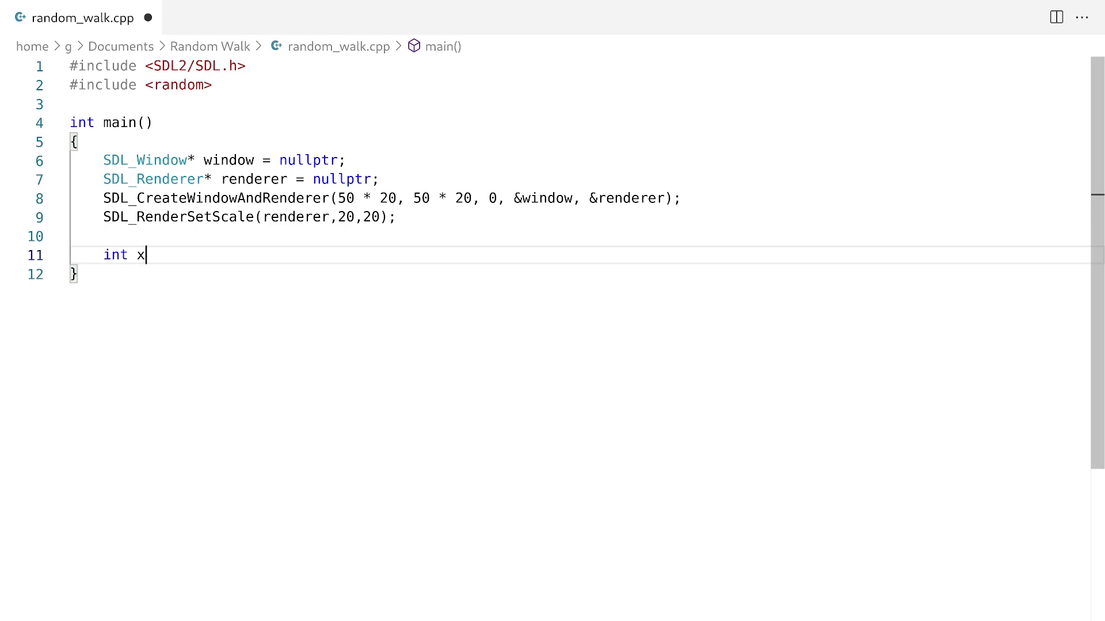
{"action": "type", "text": ";\\nint y;"}
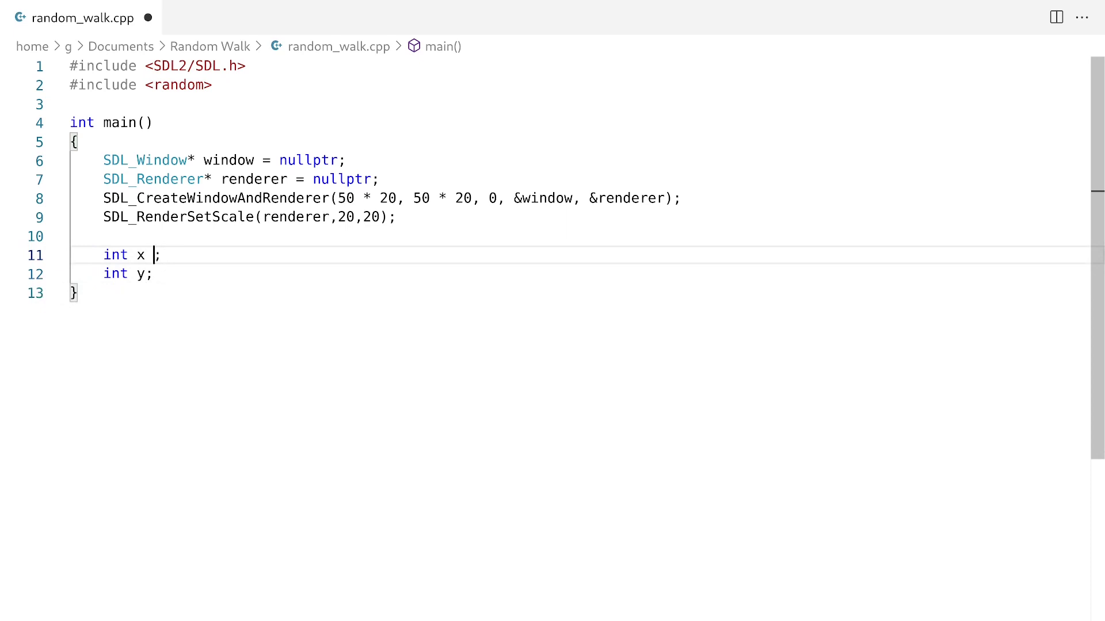
{"action": "type", "text": "25"}
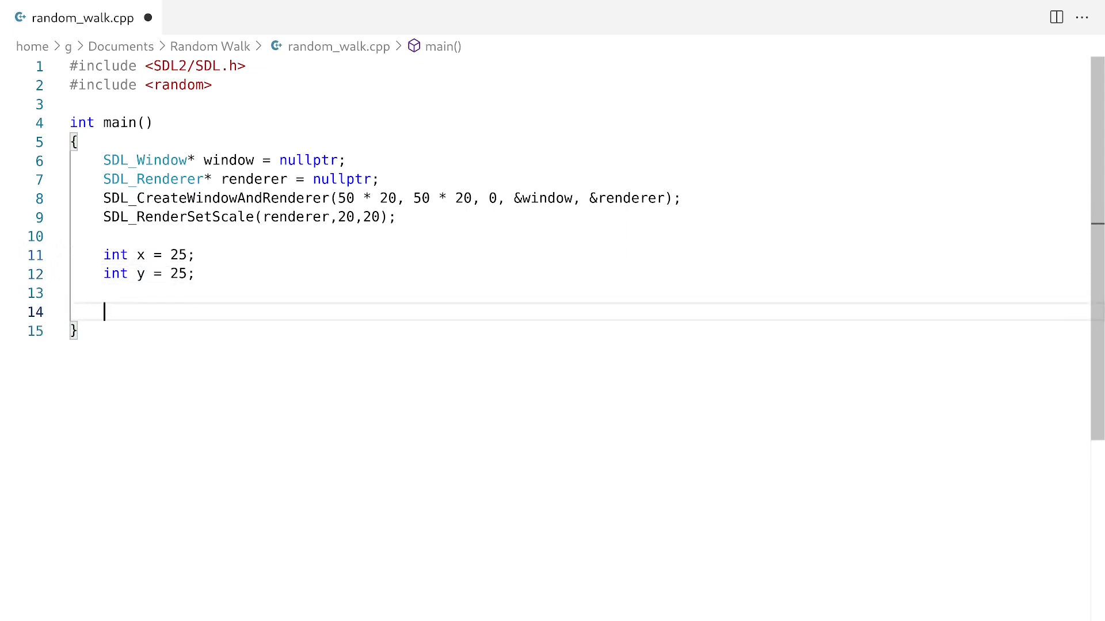
- Add std::random_device dev, uniform_int_distribution<uint8_t> nd(0,4), and a while(true) loop with uint8_t dir = nd(dev)
{"action": "type", "text": "std::random_device dev;"}
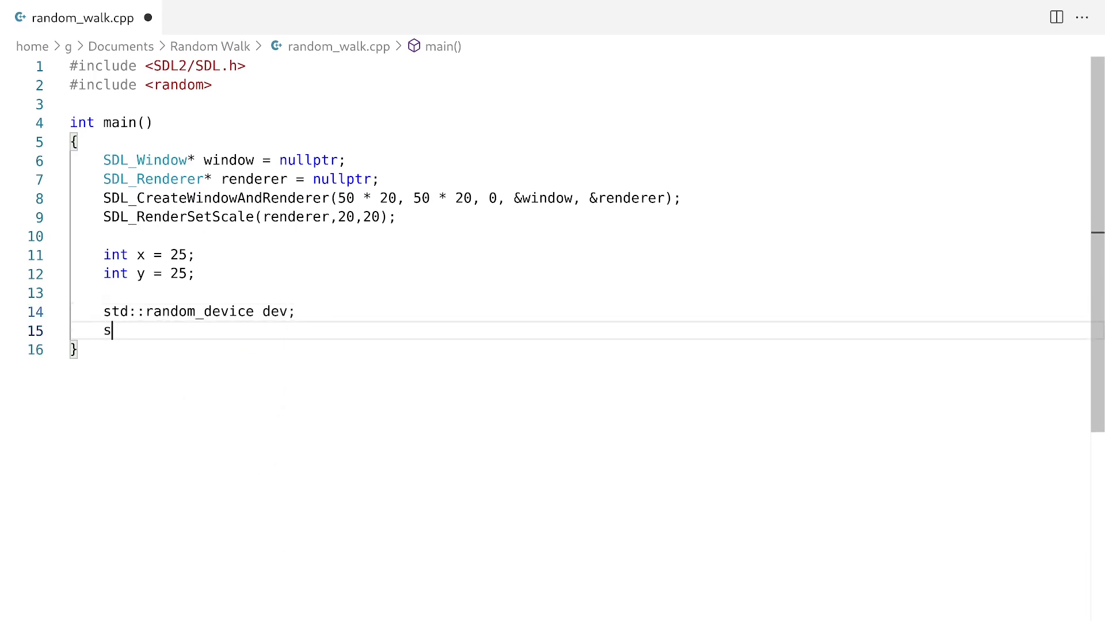
{"action": "type", "text": "td::uniform_int_distribution<uint8_t> nd"}
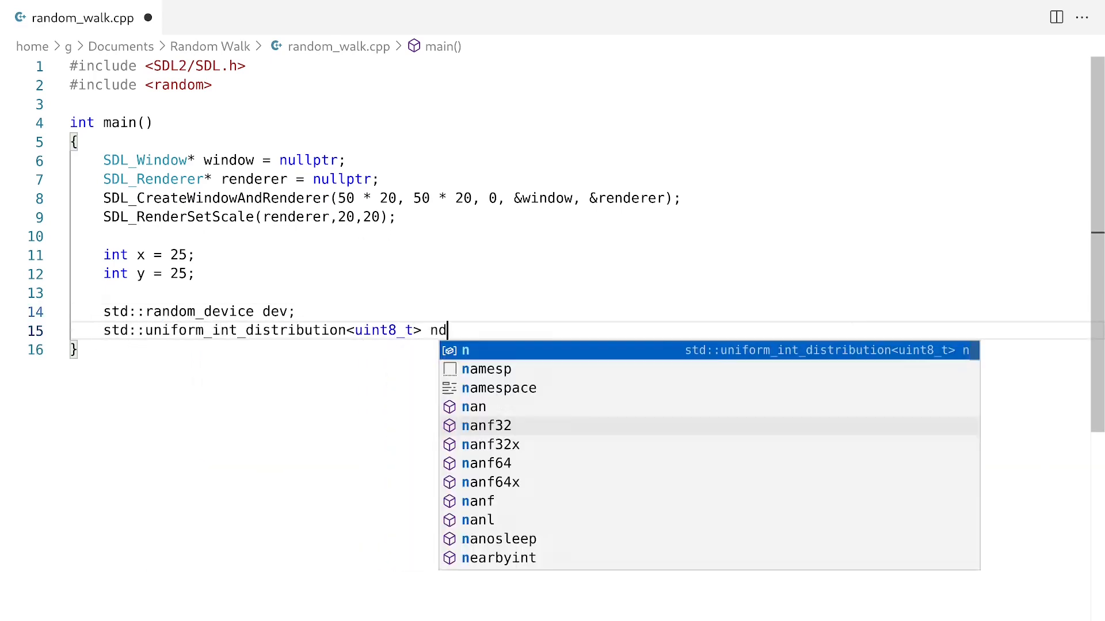
{"action": "type", "text": "(0,4);"}
{"action": "type", "text": "while(true"}
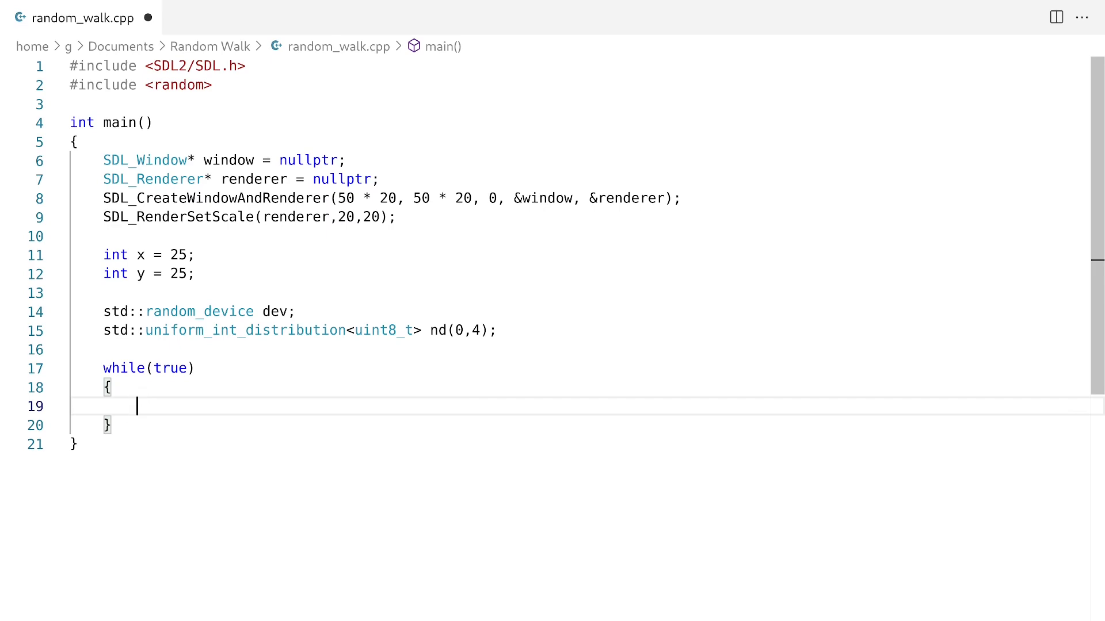
{"action": "type", "text": "uint8_t dir = nd(dev);"}
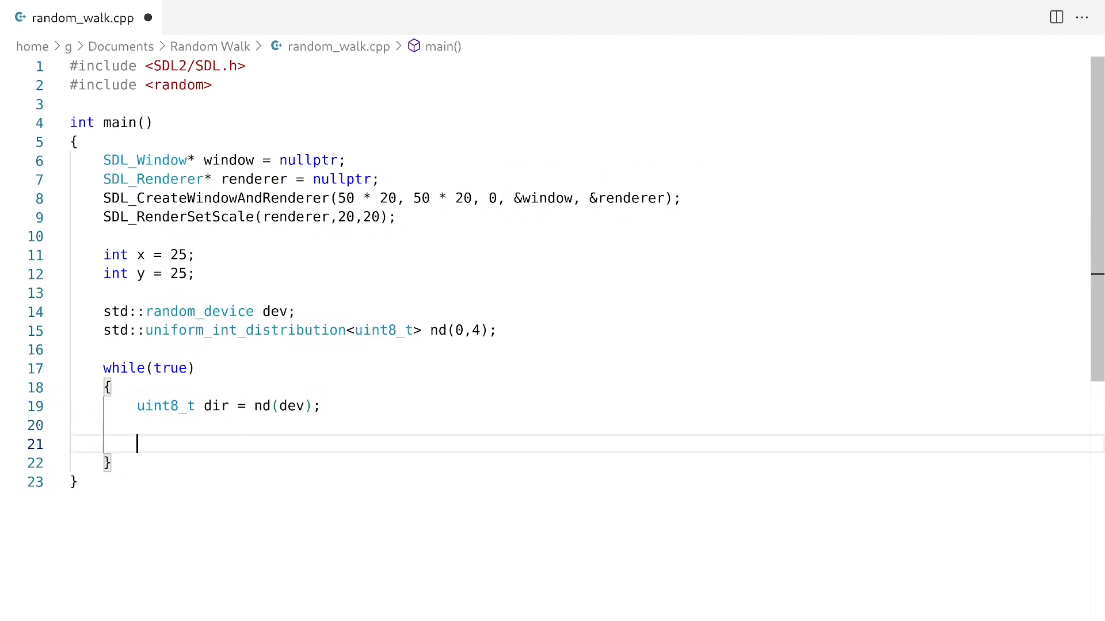
- Write switch(dir) with cases 0–3, each changing x and y by ±1 and ending with break
{"action": "type", "text": "switch(dir)"}
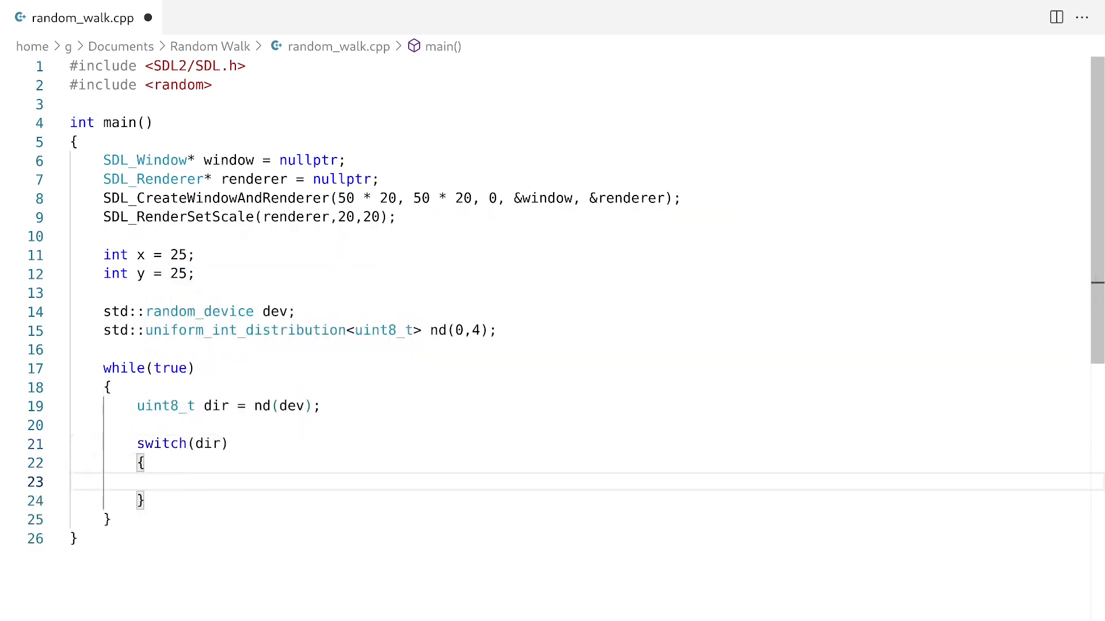
{"action": "type", "text": "case 0:"}
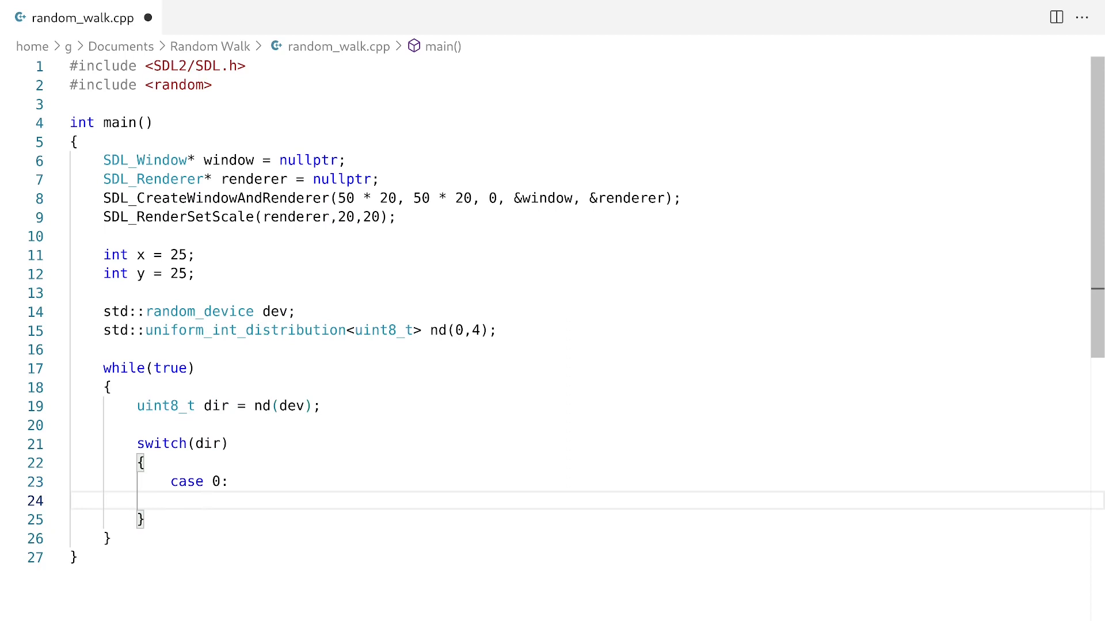
{"action": "type", "text": "x -= 1;"}
{"action": "type", "text": "y -= 1;"}
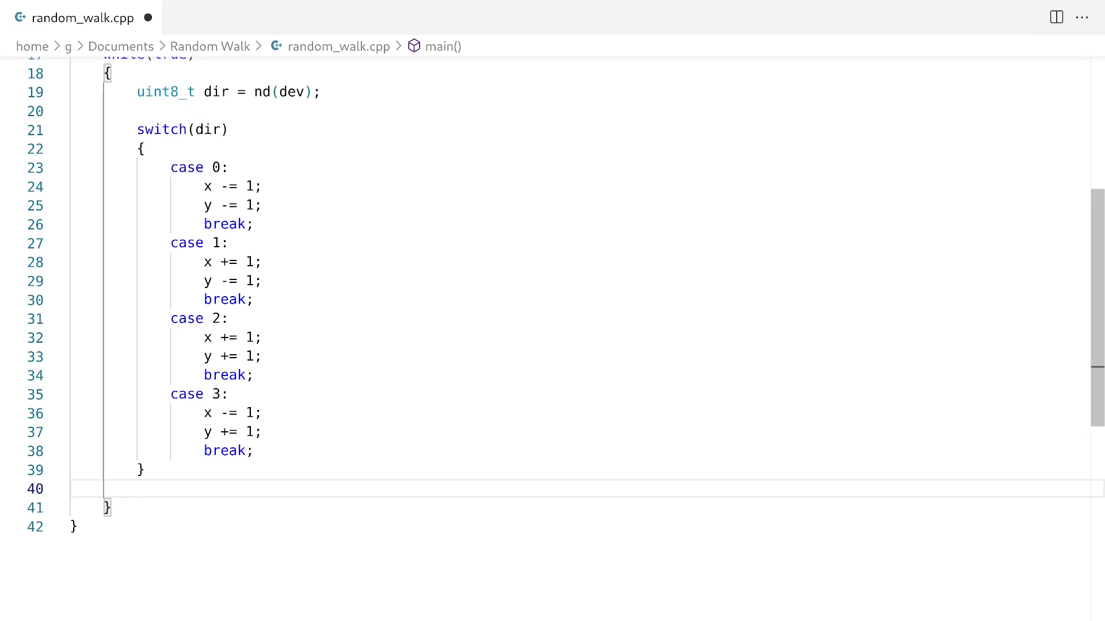
- Set the draw colour to white with SDL_SetRenderDrawColor(renderer, 255, 255, 255, 255)
{"action": "type", "text": "SDL_SetRenderDrawColor(renderer,"}
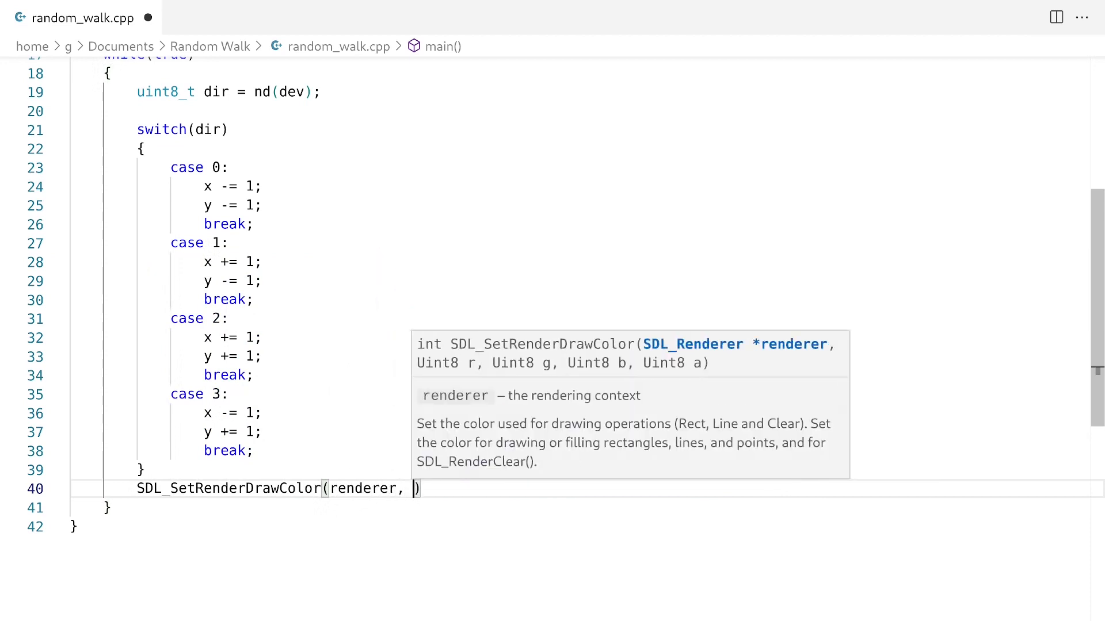
{"action": "type", "text": "255,255,255,255"}
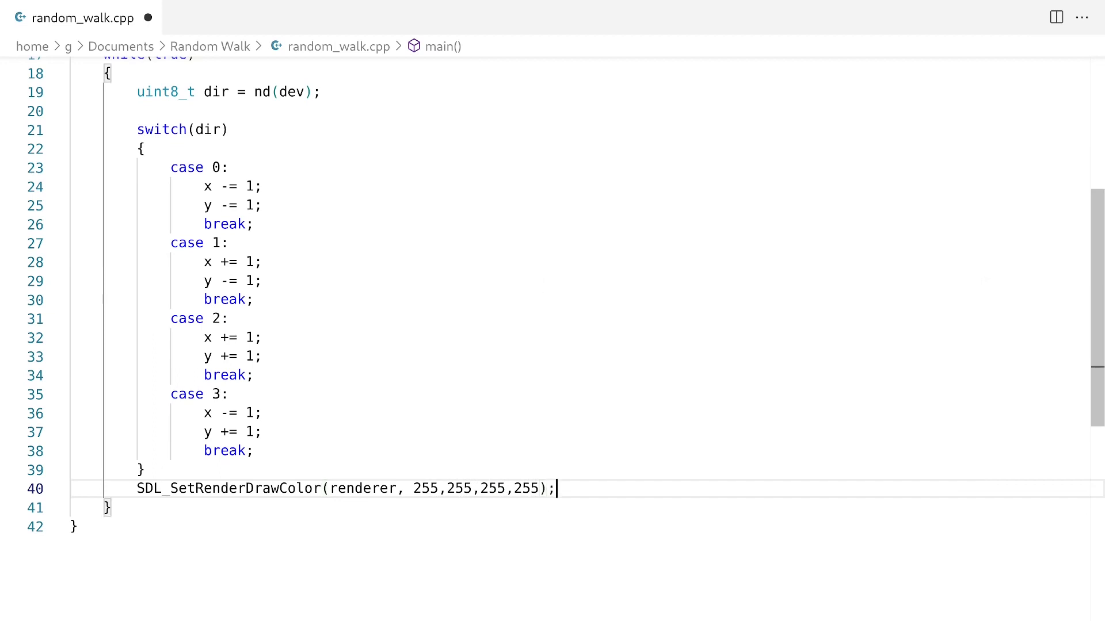
{"action": "key", "text": "enter"}
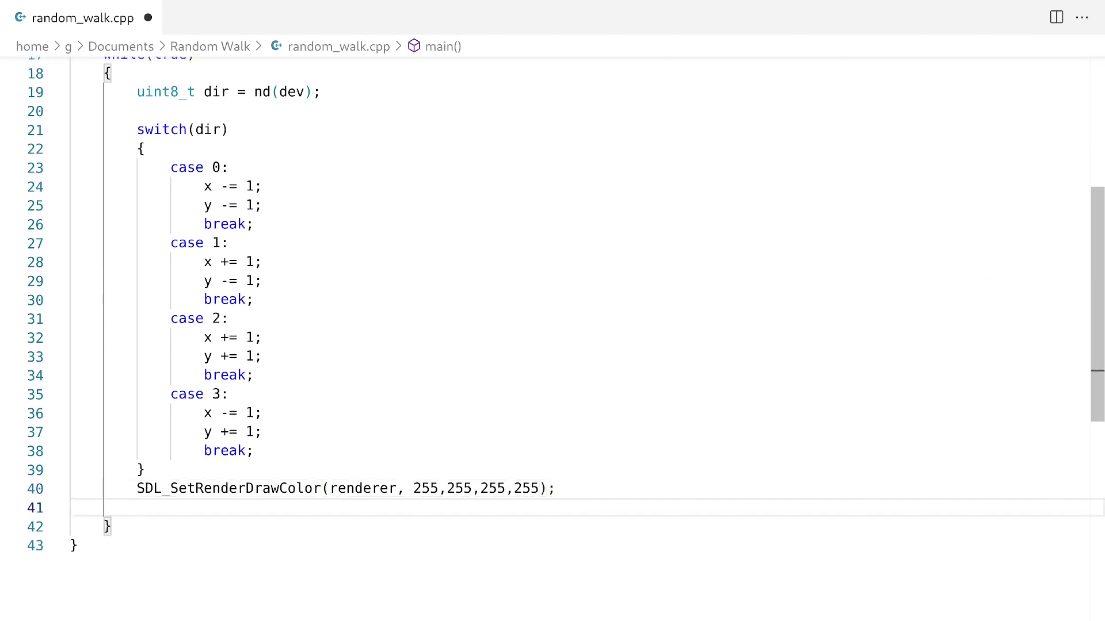
- Draw the point with SDL_RenderDrawPoint(renderer, x, y) and call SDL_RenderPresent(renderer)
{"action": "type", "text": "SDL"}
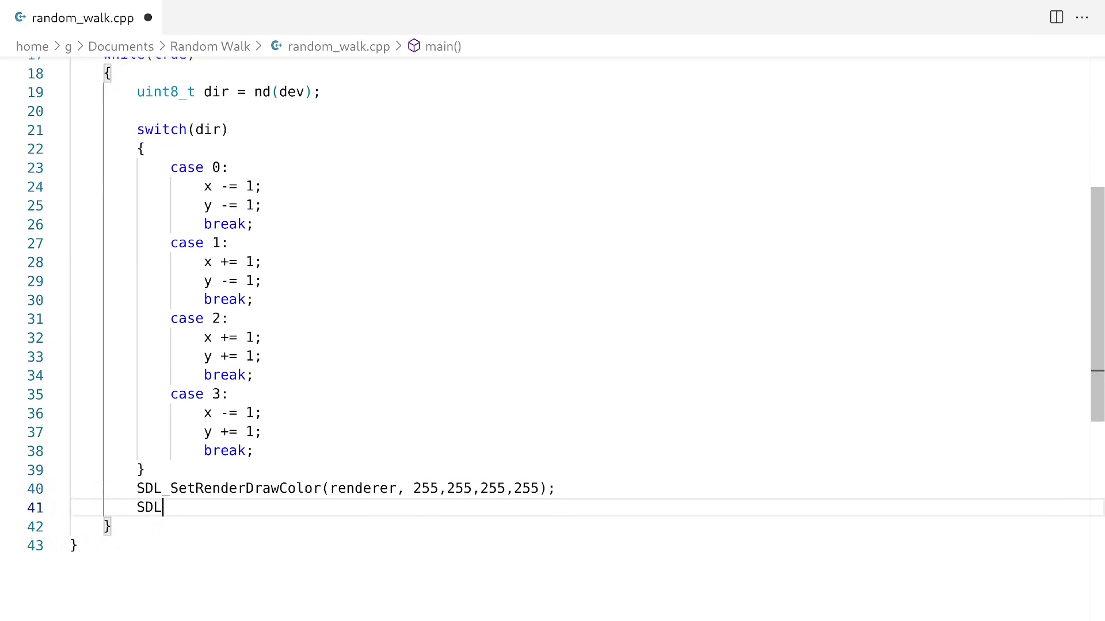
{"action": "type", "text": "_Renderdra"}
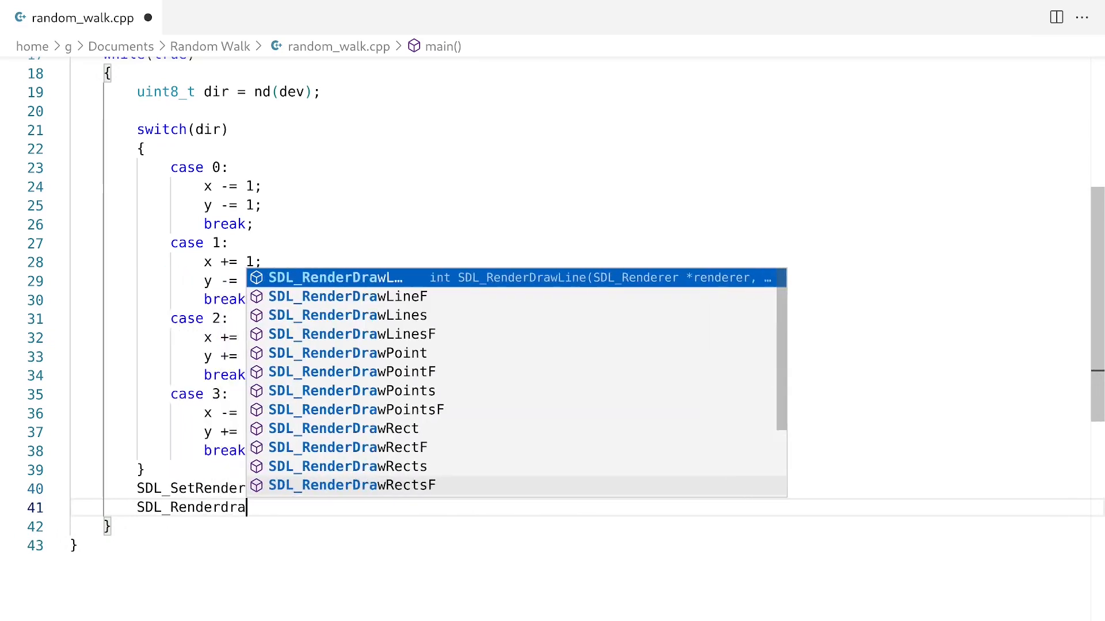
{"action": "left_click", "coordinate": [347, 353]}
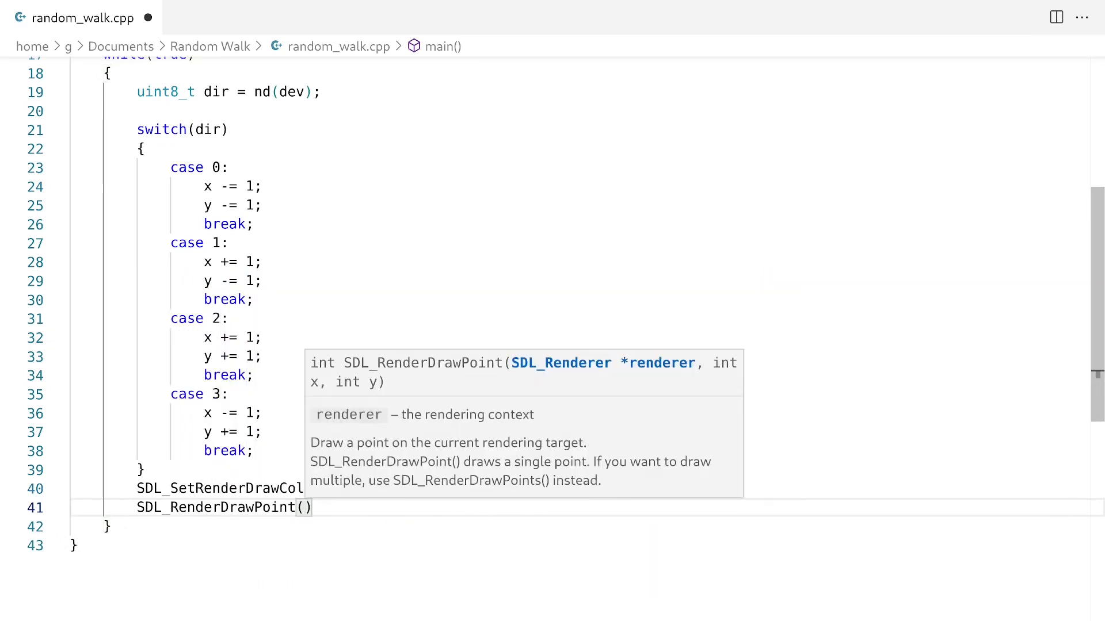
{"action": "type", "text": "renderer,"}
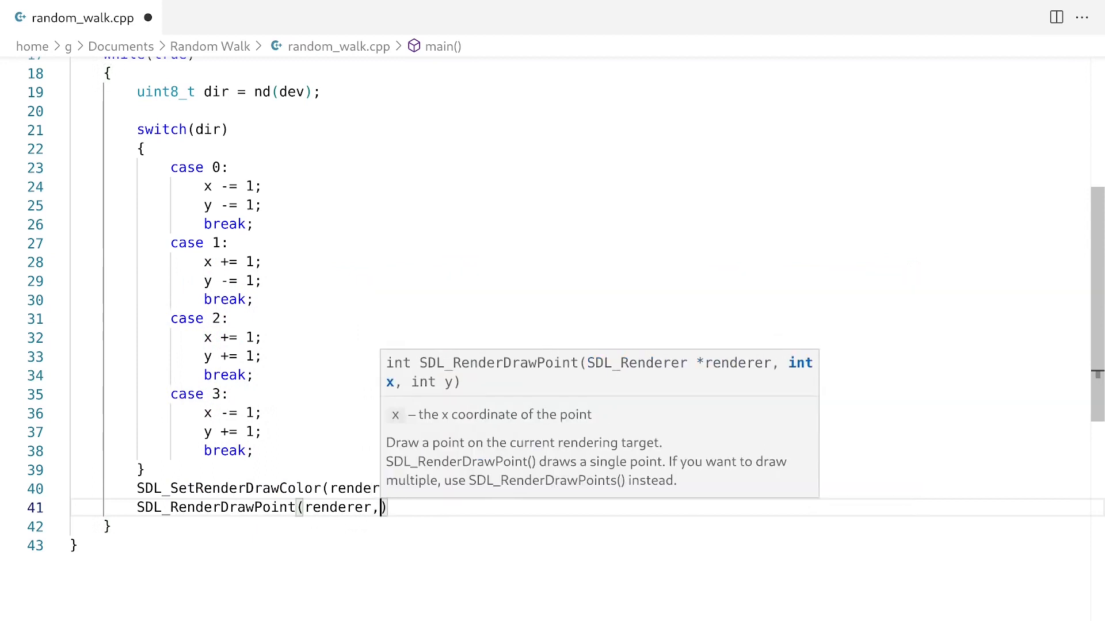
{"action": "type", "text": "x,y"}
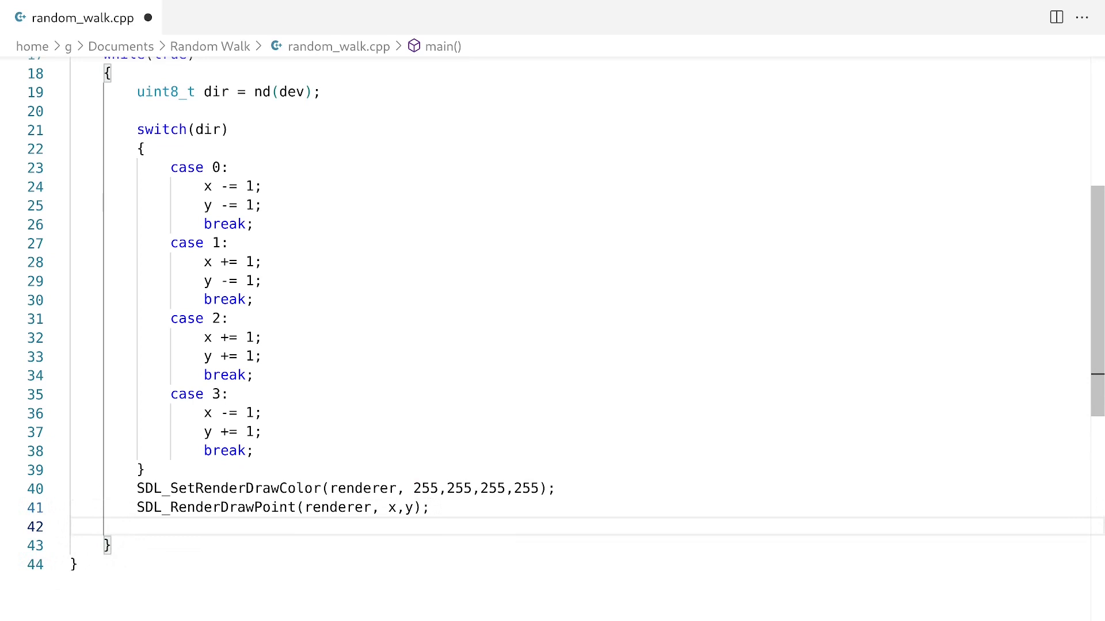
{"action": "type", "text": "SDL_RenderPresent"}
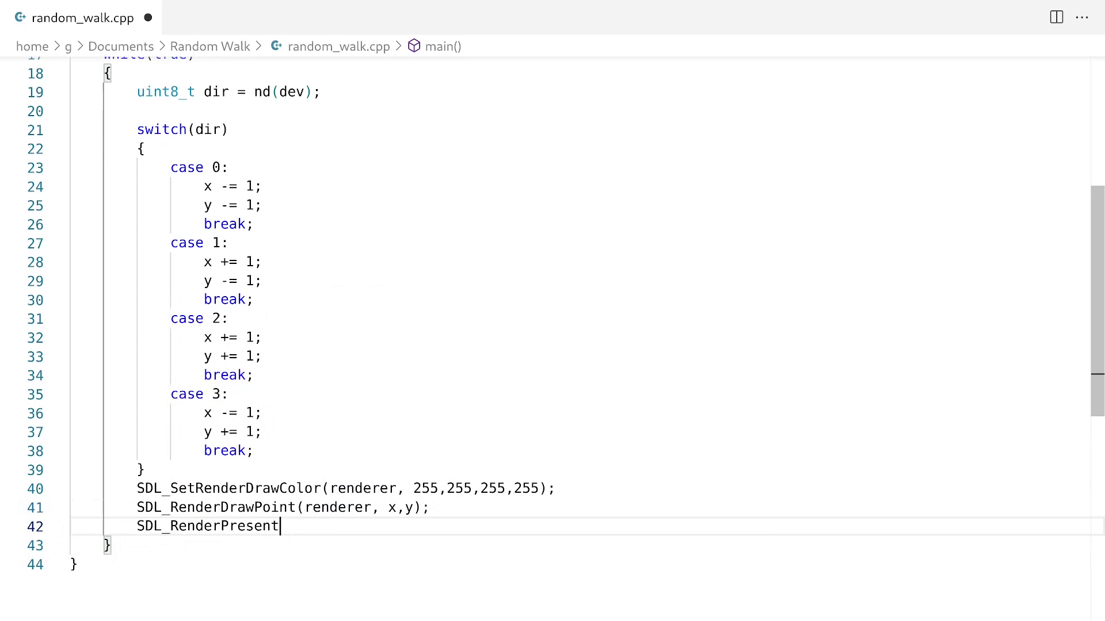
{"action": "type", "text": "(renderer);"}
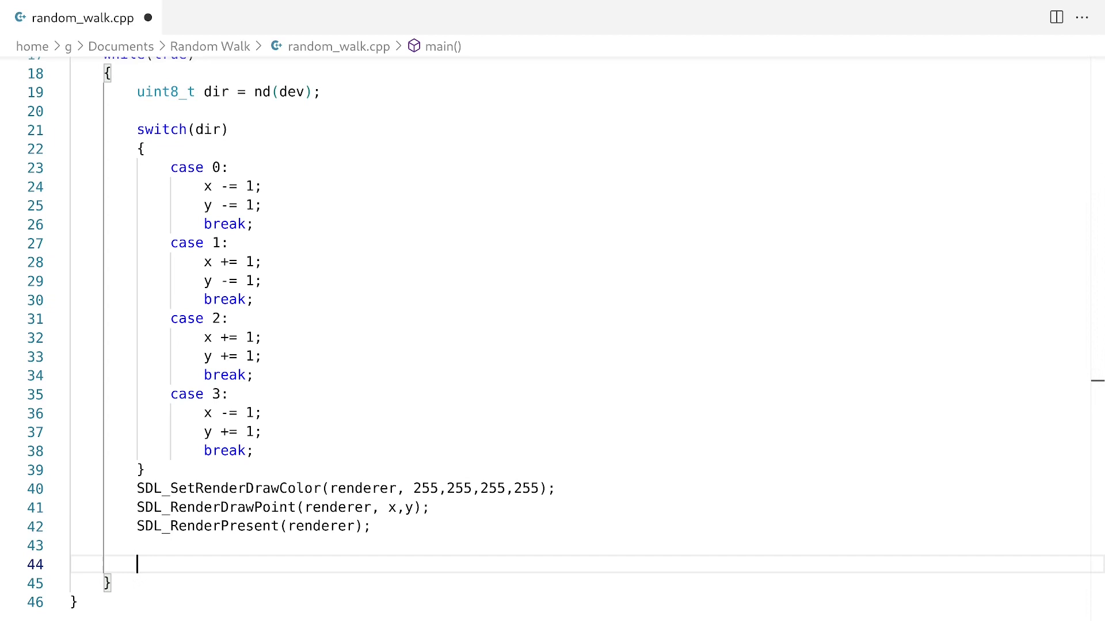
- Add if (x > 50 || x < 0 || y > 50 || y < 0) resetting x and y to 25
{"action": "type", "text": "if("}
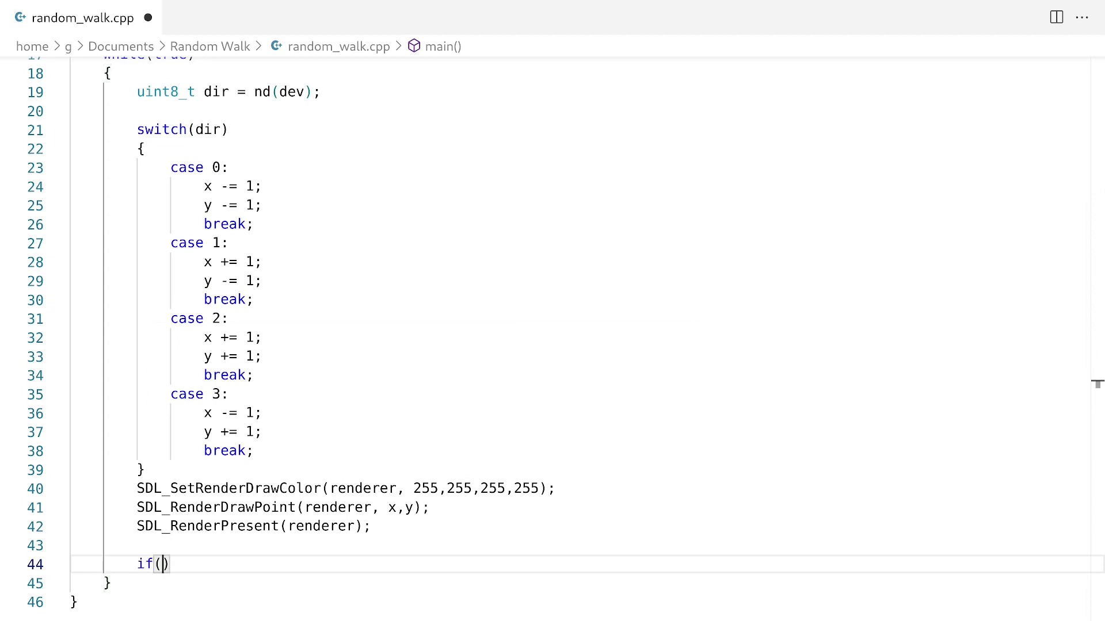
{"action": "type", "text": "x > 50"}
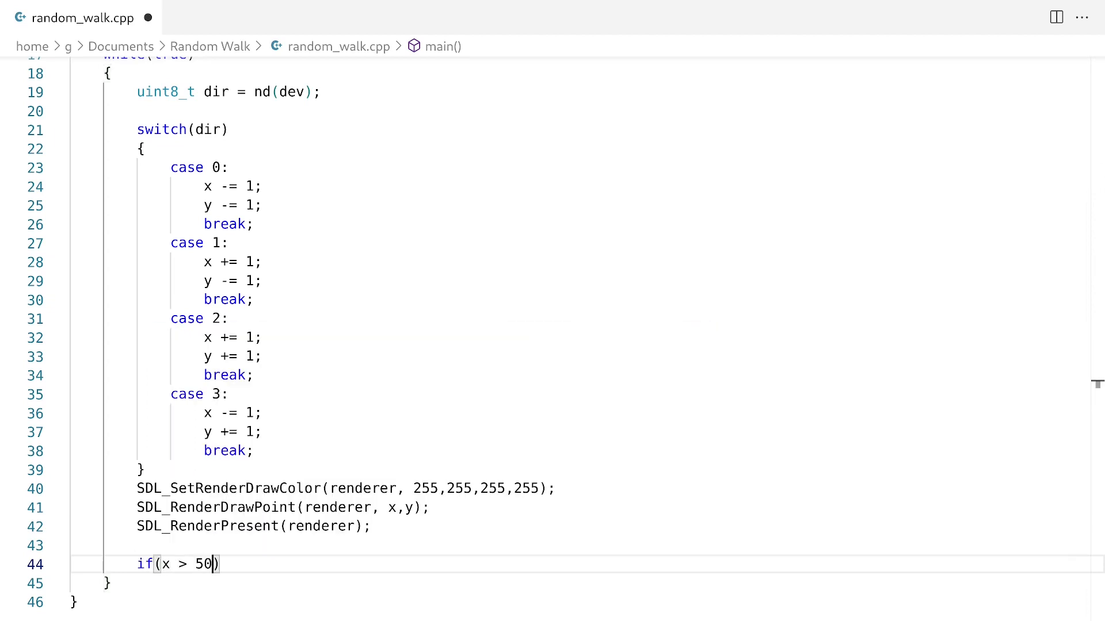
{"action": "type", "text": "|| c"}
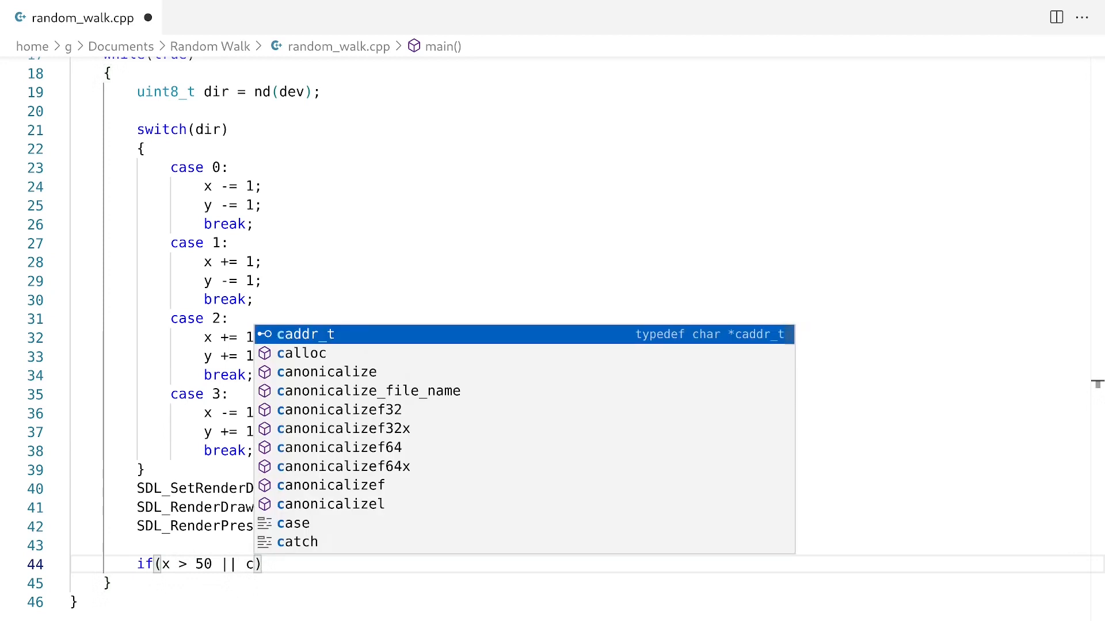
{"action": "type", "text": "x < 0 ||"}
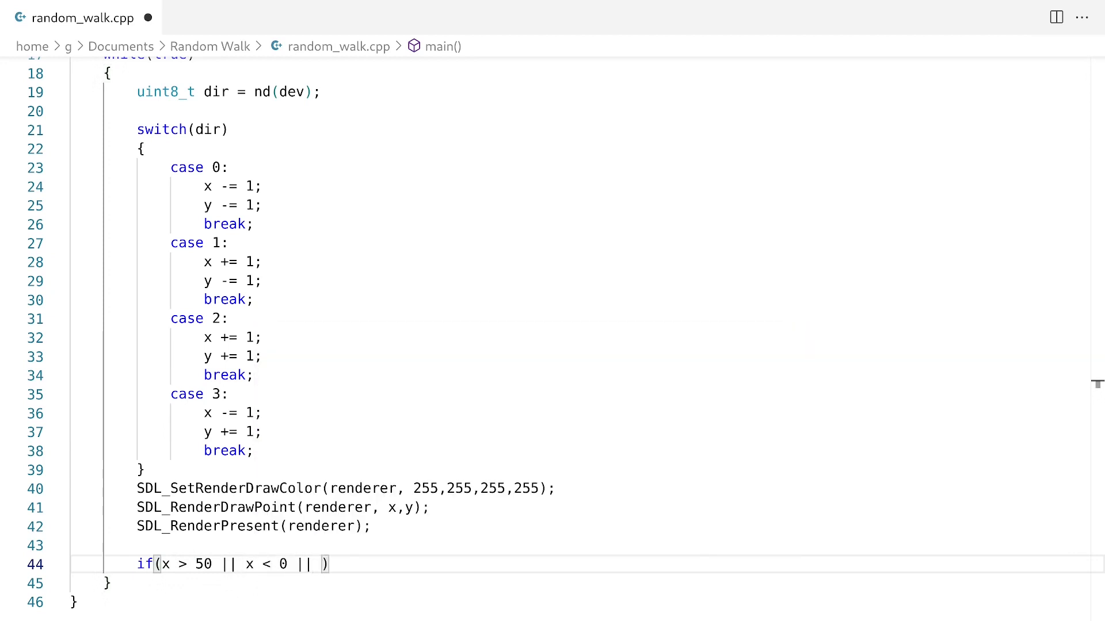
{"action": "type", "text": "y > 50 ||"}
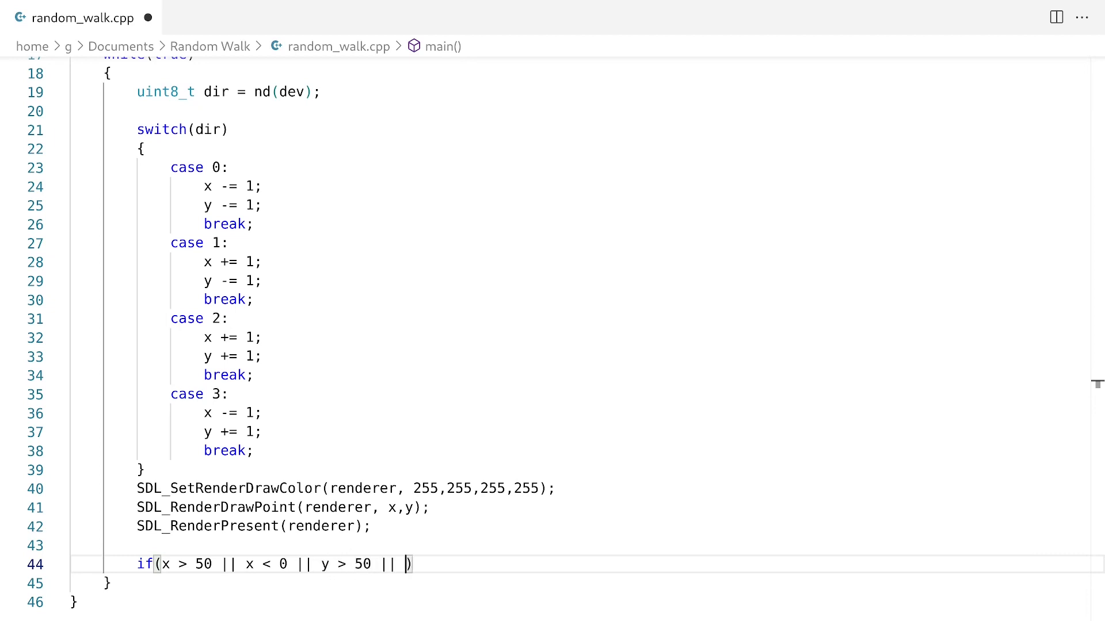
{"action": "type", "text": "y < 0"}
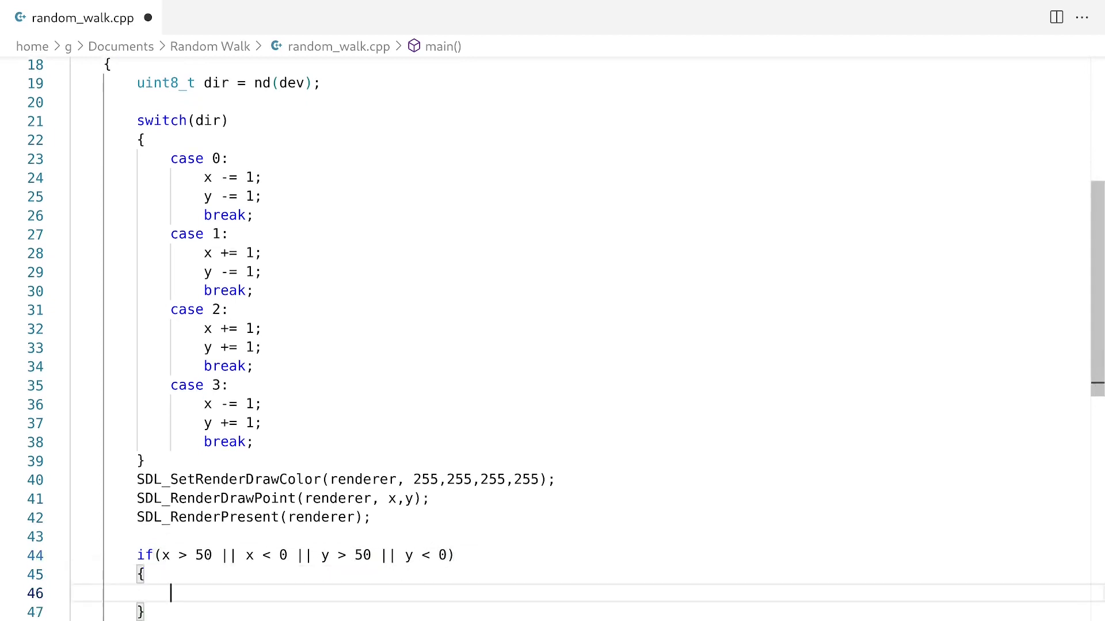
{"action": "type", "text": "x = 25;"}
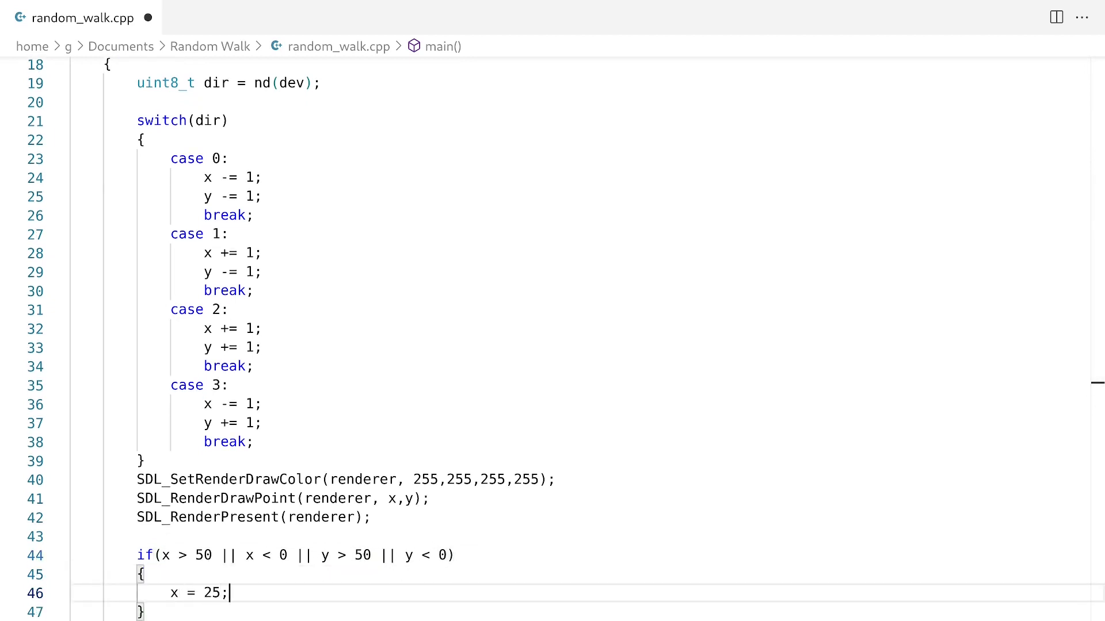
{"action": "type", "text": "y = 25"}
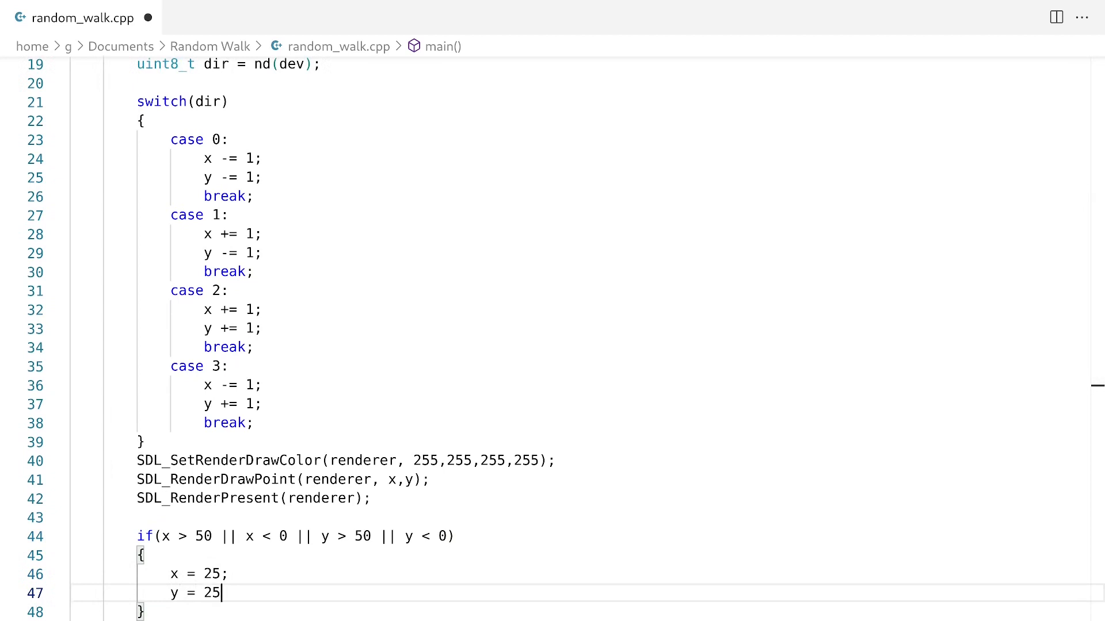
{"action": "type", "text": ";"}
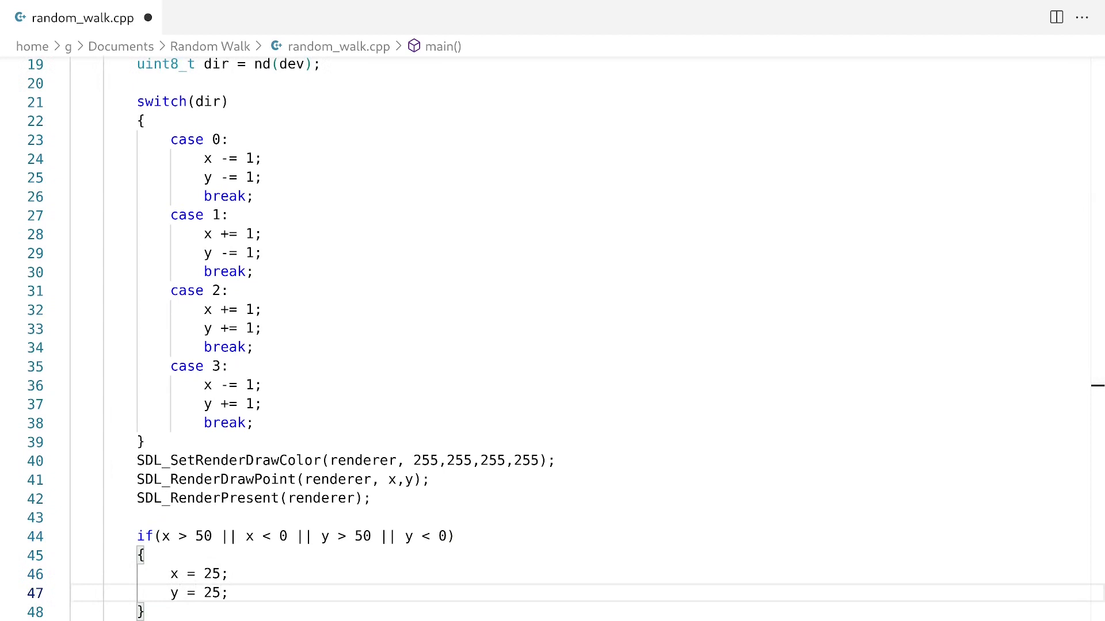
{"action": "scroll", "scroll_direction": "down", "scroll_amount": 3}
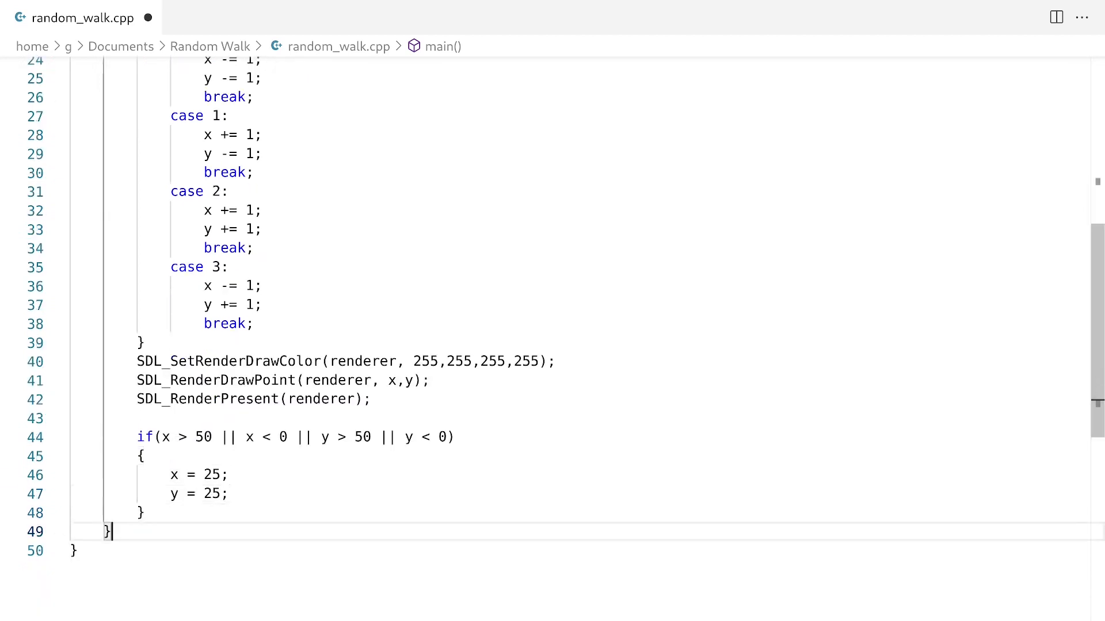
{"action": "key", "text": "Enter"}
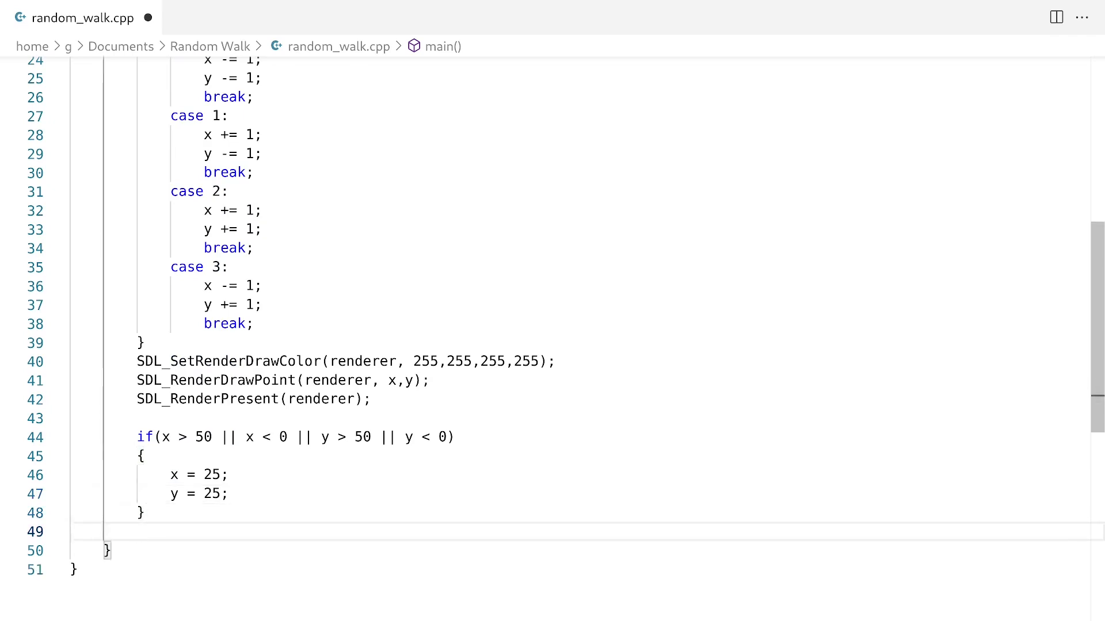
- Type an SDL_Delay call and save random_walk.cpp, scrolling through the code
{"action": "type", "text": "SDL_del"}
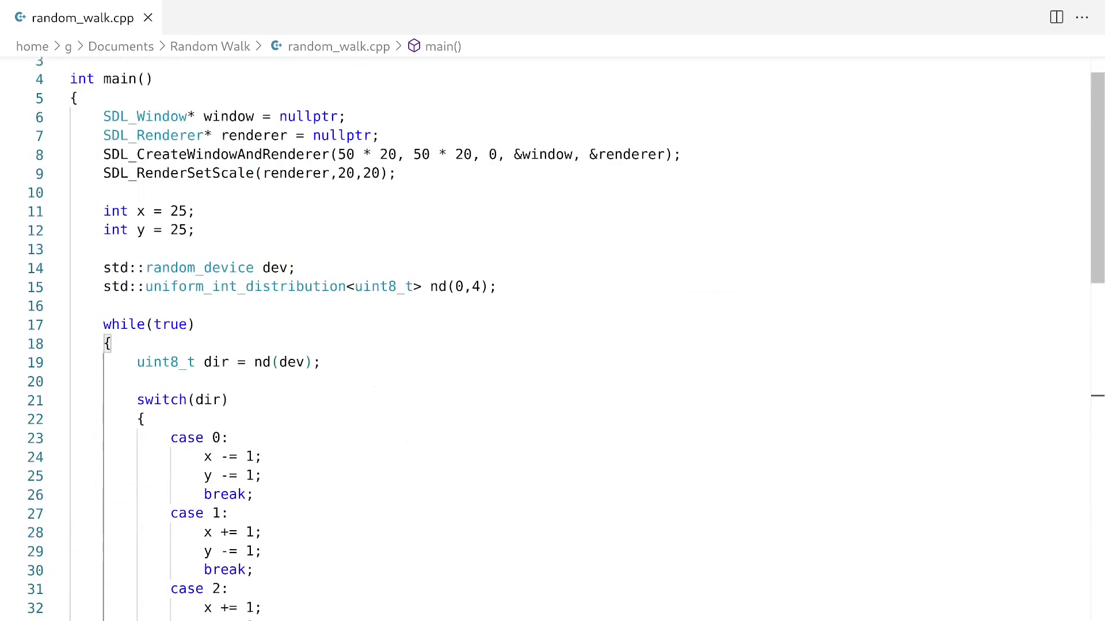
{"action": "scroll", "scroll_direction": "down", "scroll_amount": 3}
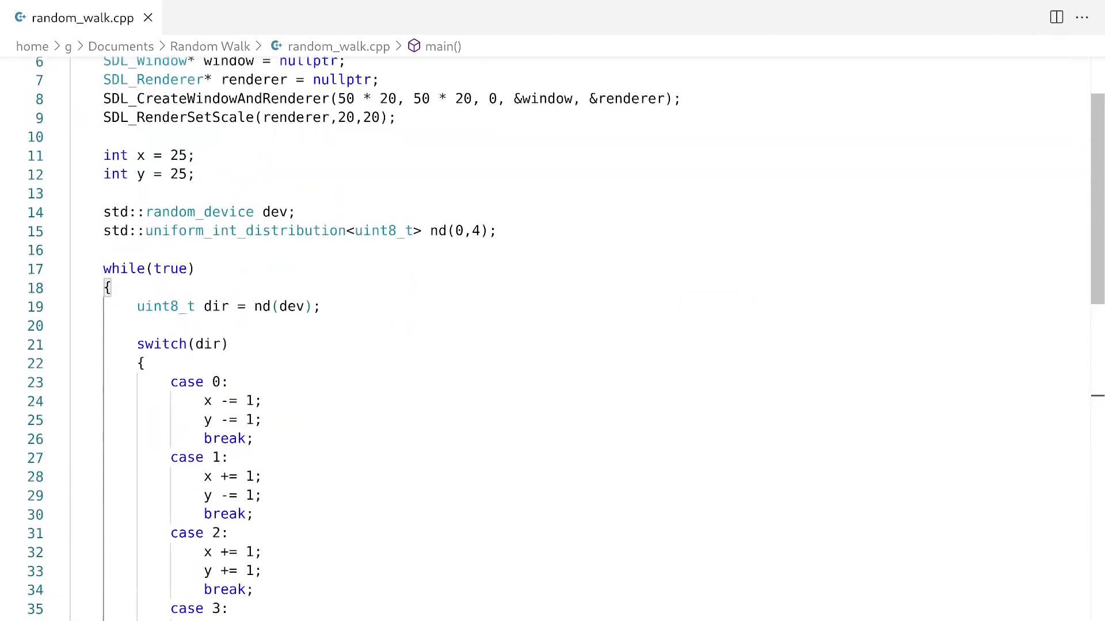
{"action": "scroll", "scroll_direction": "down", "scroll_amount": 3}
{"action": "type", "text": "g++"}
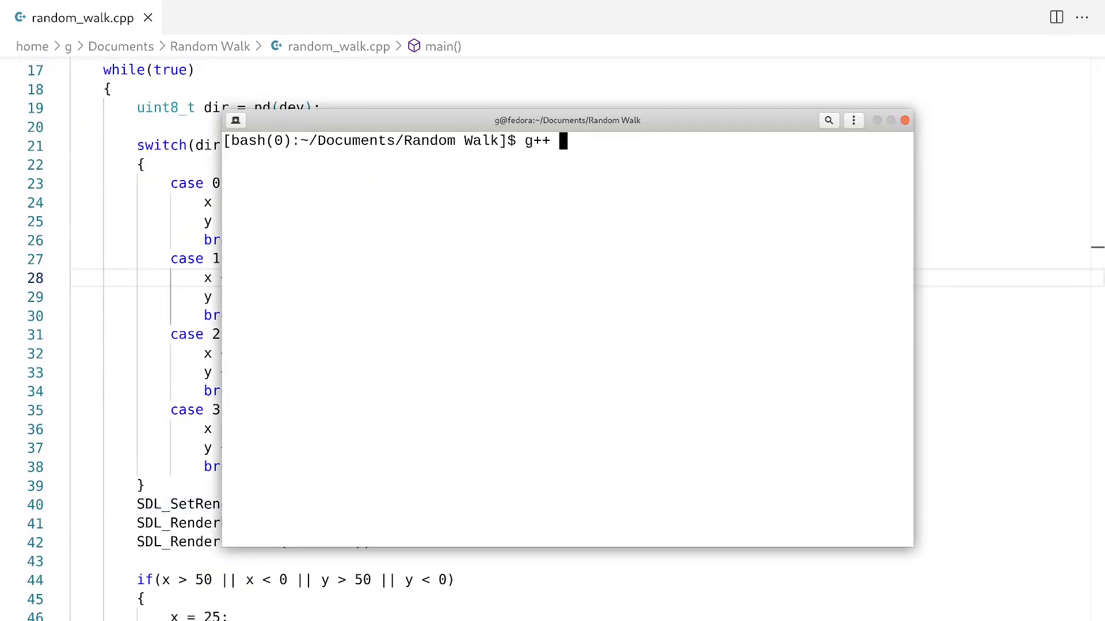
- Compile with g++ -lSDL2 random_walk.cpp and run ./a.out
{"action": "type", "text": "-lSDL2"}
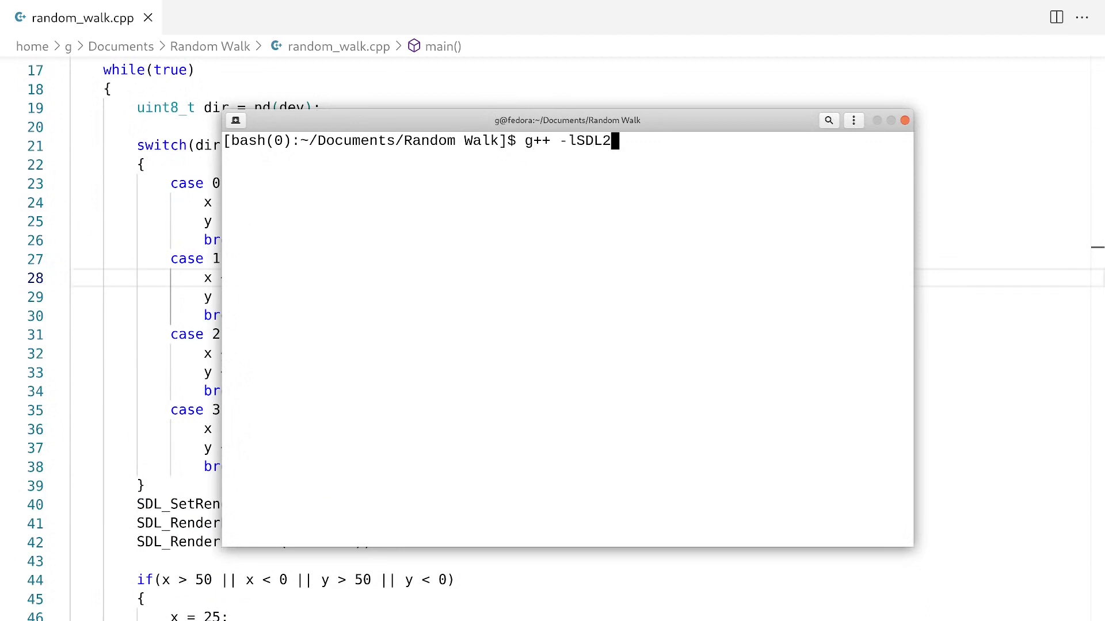
{"action": "type", "text": "ra"}
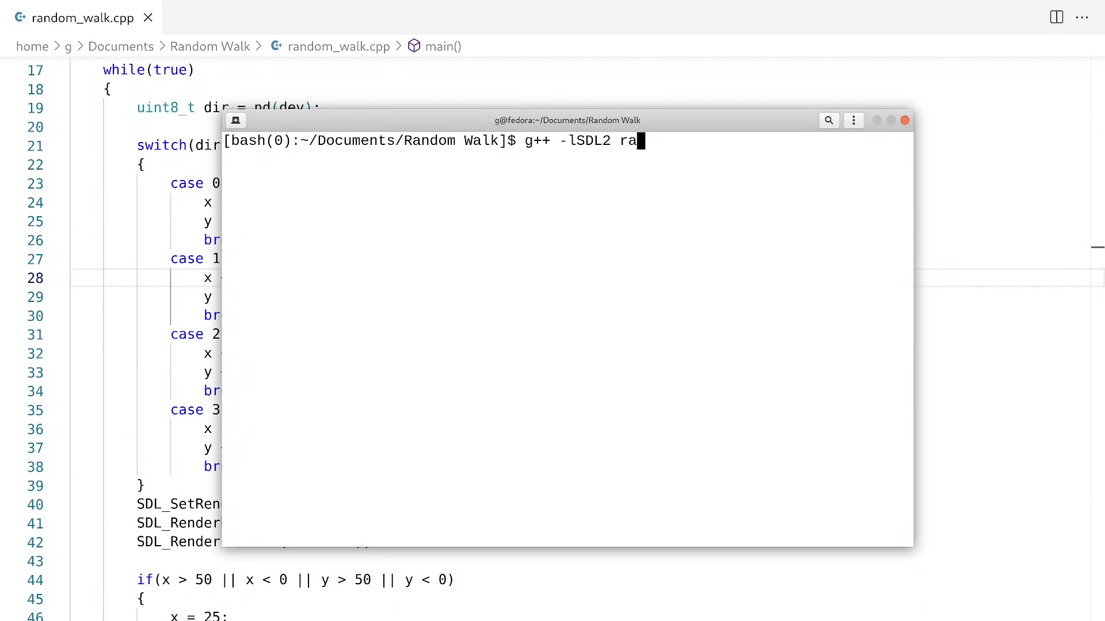
{"action": "type", "text": "ndom_walk.cpp"}
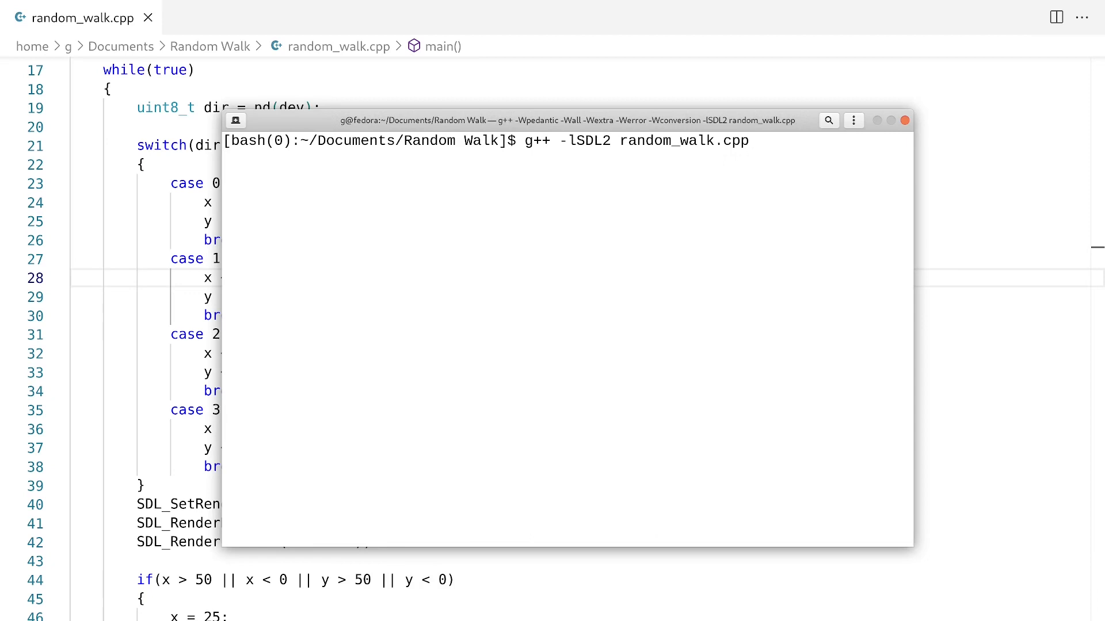
{"action": "type", "text": "./a.out"}
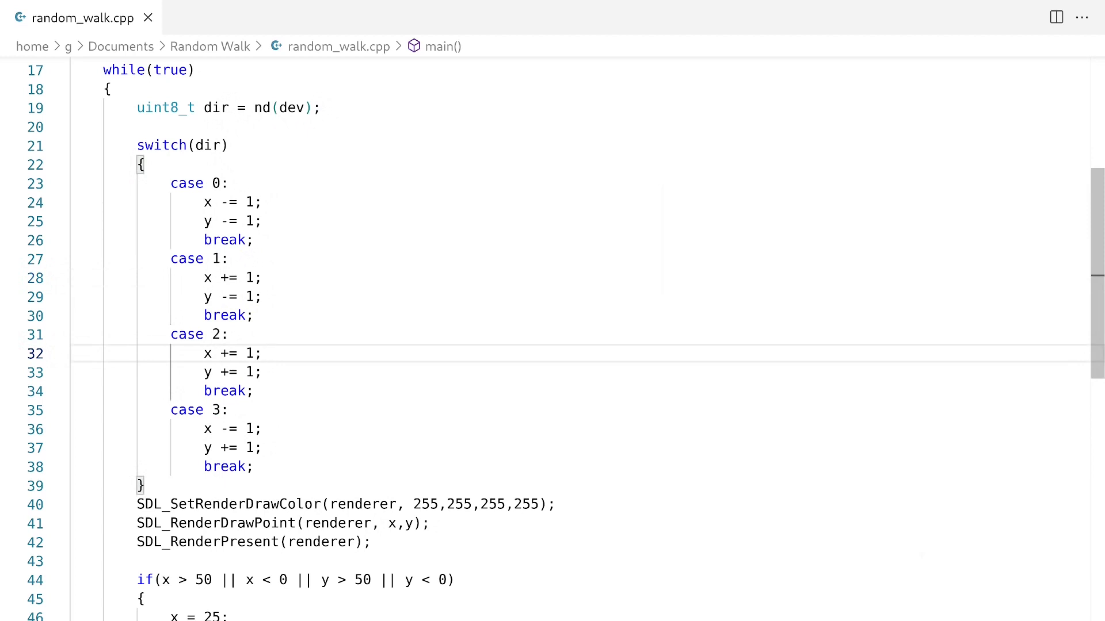
{"action": "scroll", "scroll_direction": "down", "scroll_amount": 3}
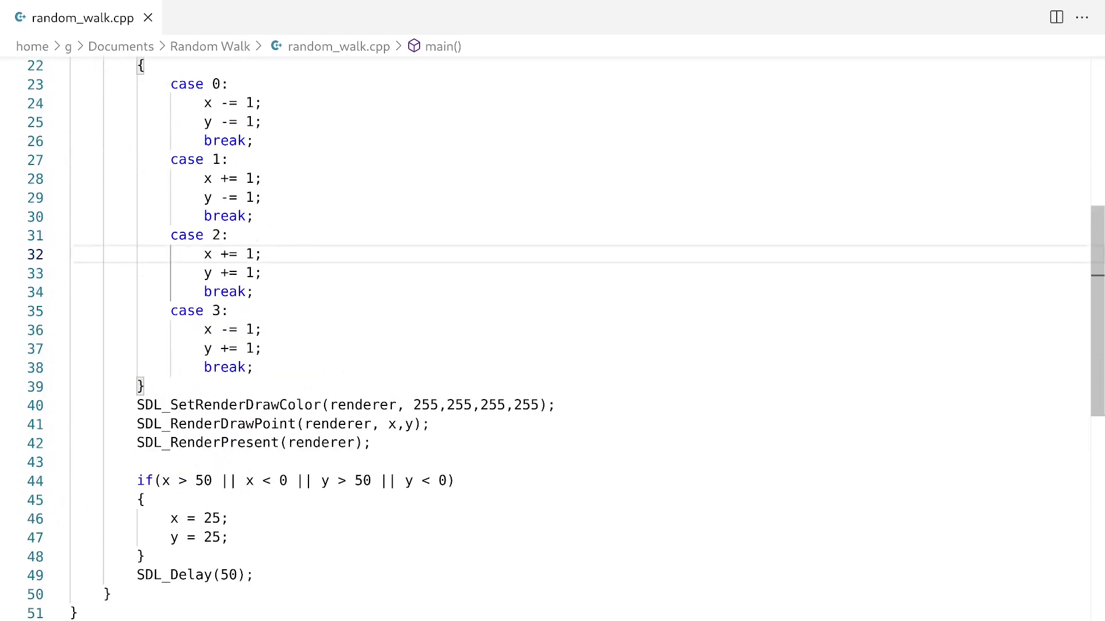
{"action": "left_click", "coordinate": [379, 404]}
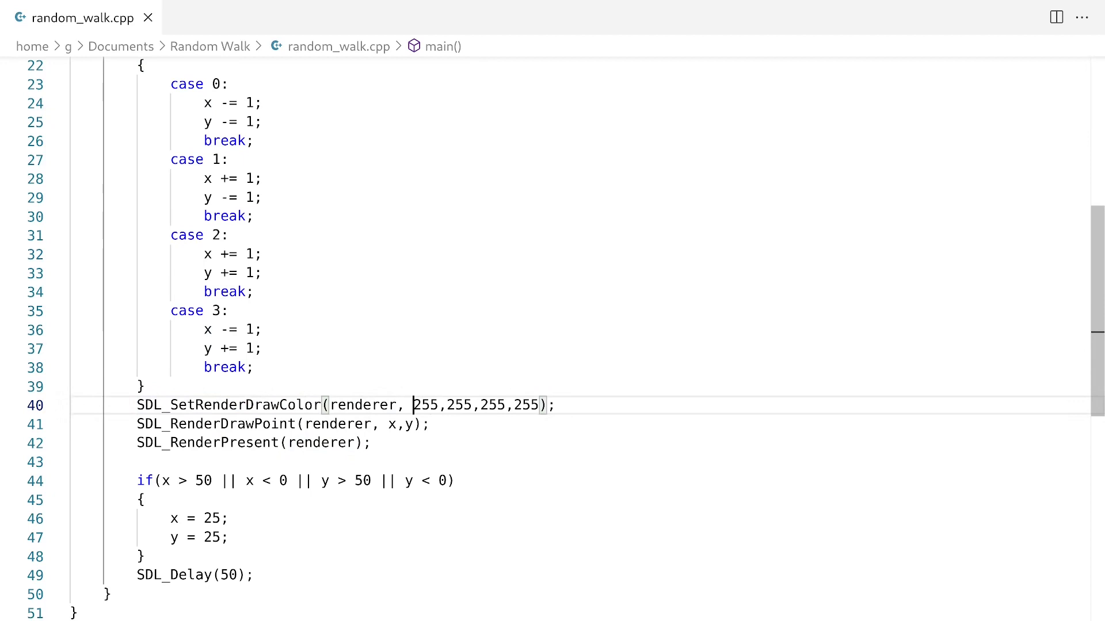
- Change the colour's red argument to 60 * dir % 255 and begin a uint8_t declaration
{"action": "type", "text": "60 *"}
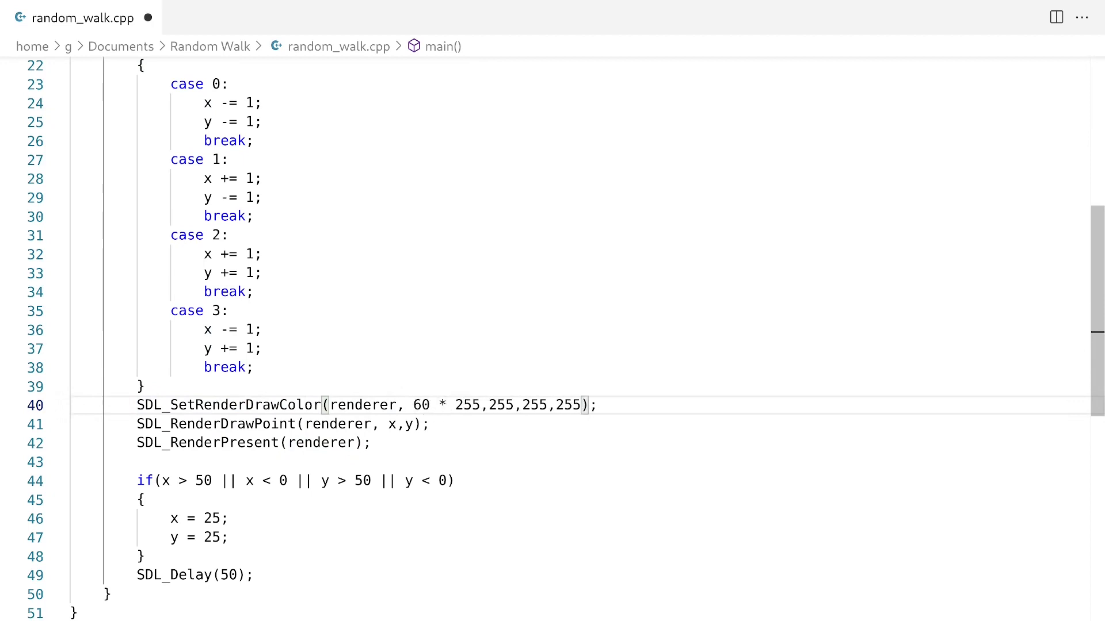
{"action": "type", "text": "dir"}
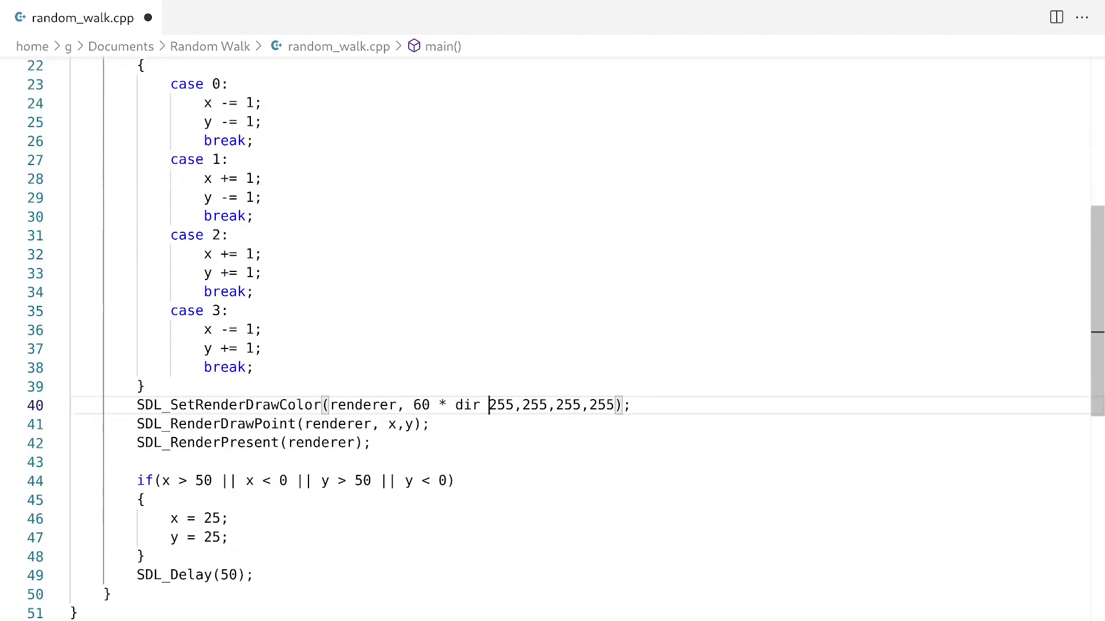
{"action": "type", "text": "%"}
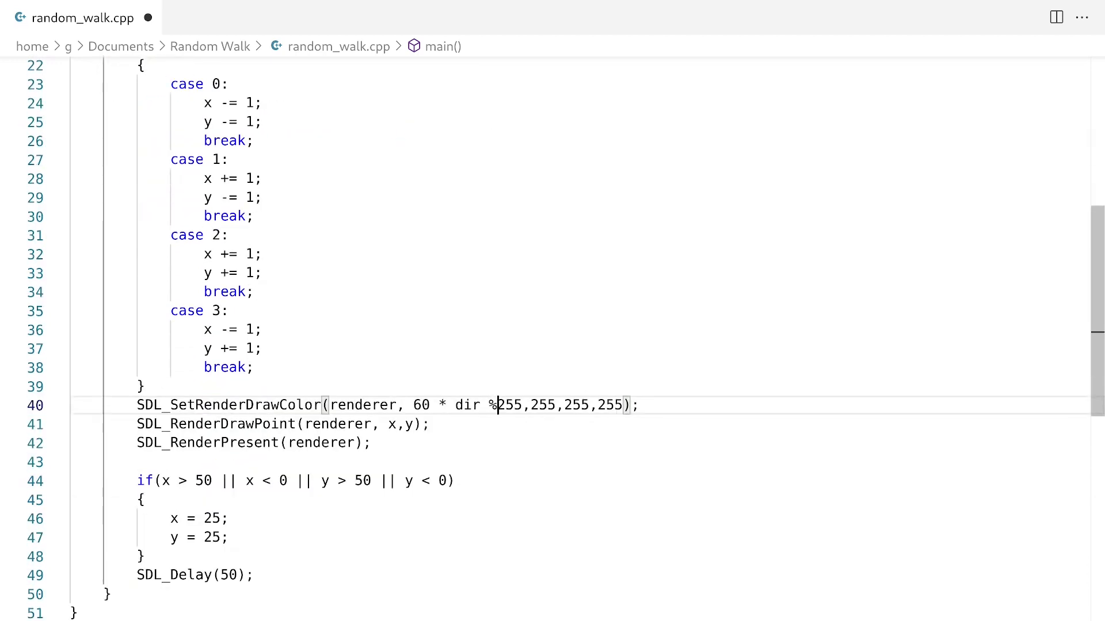
{"action": "type", "text": "\" \""}
{"action": "type", "text": "clear"}
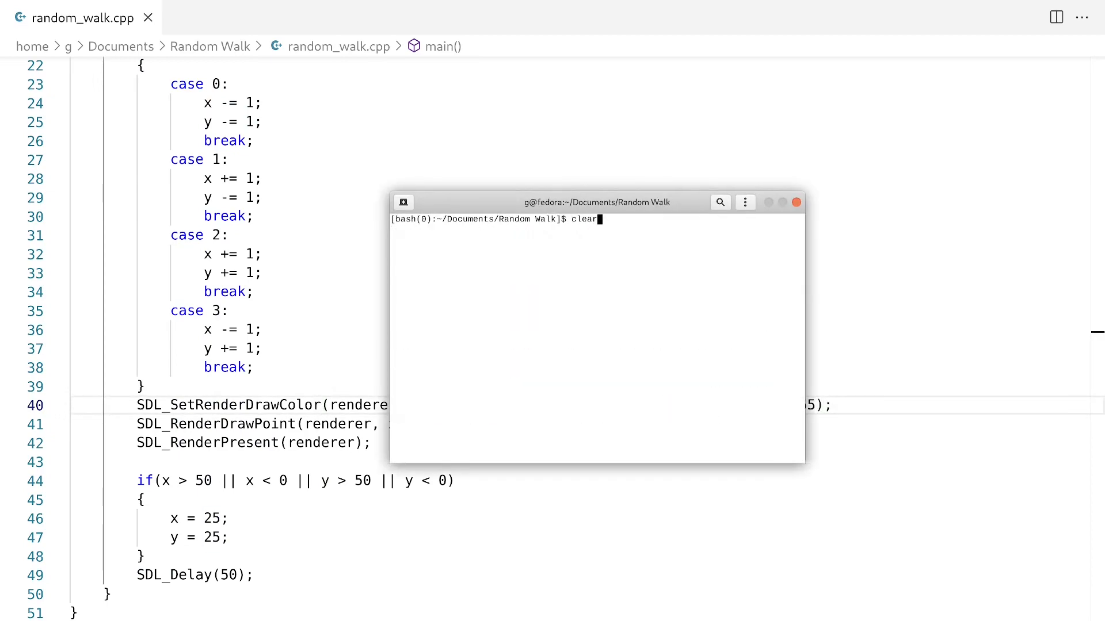
{"action": "type", "text": "uint8_t = 255;"}
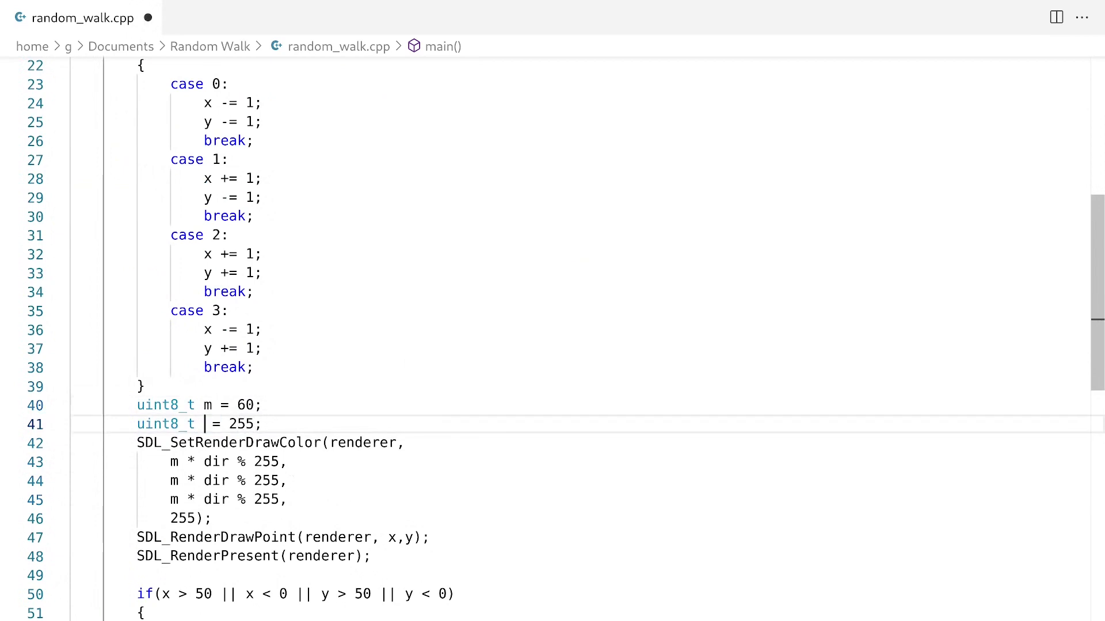
- Declare uint8_t total = 255 and use m * dir % total for all three colour channels
{"action": "type", "text": "total"}
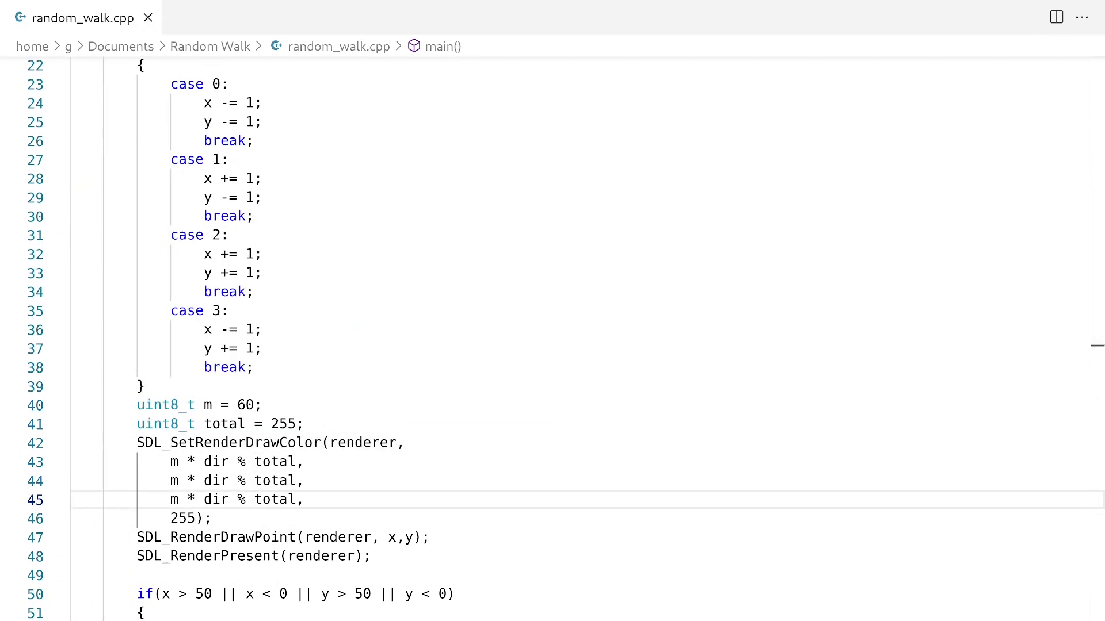